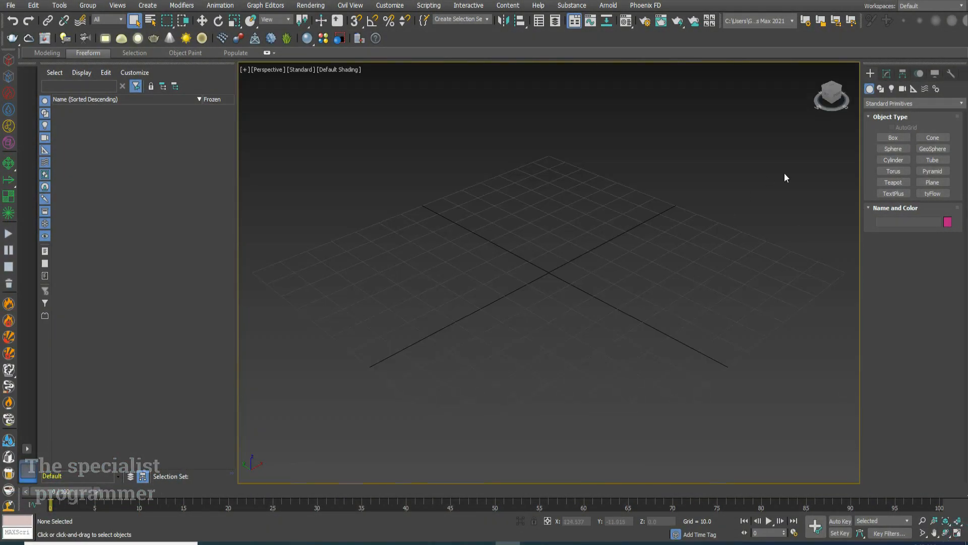
Create a cylinder, show it as Facets + Edged Faces and convert it to Editable Poly.
click(892, 160)
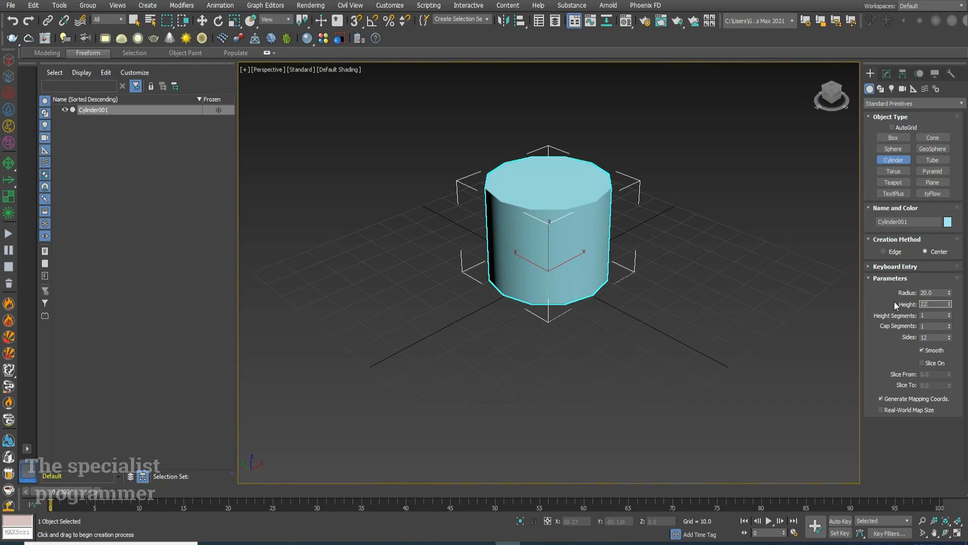
click(339, 70)
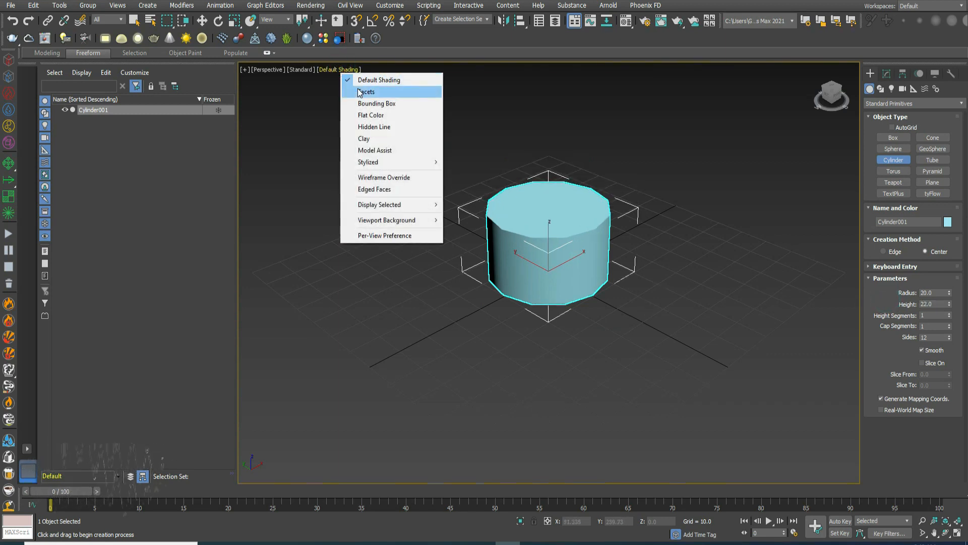
click(366, 92)
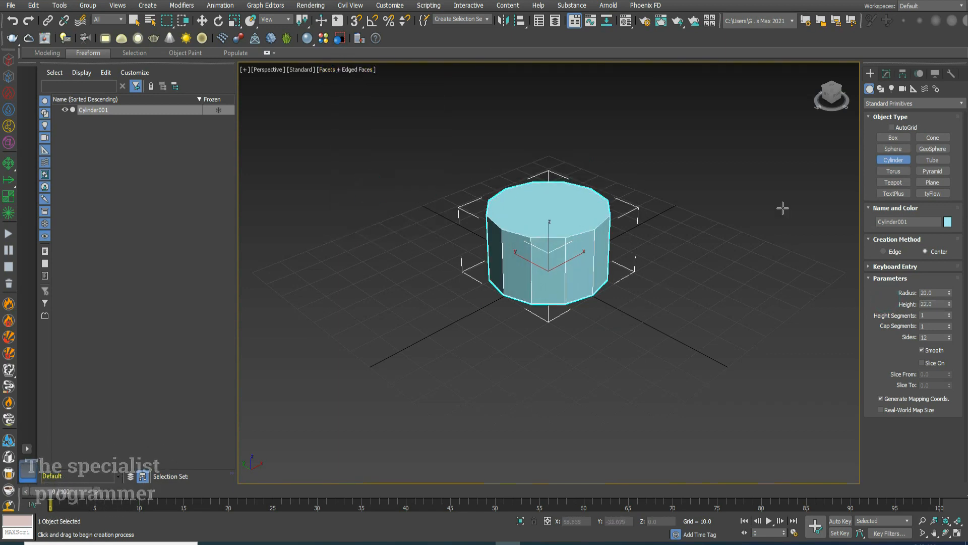
right_click(547, 241)
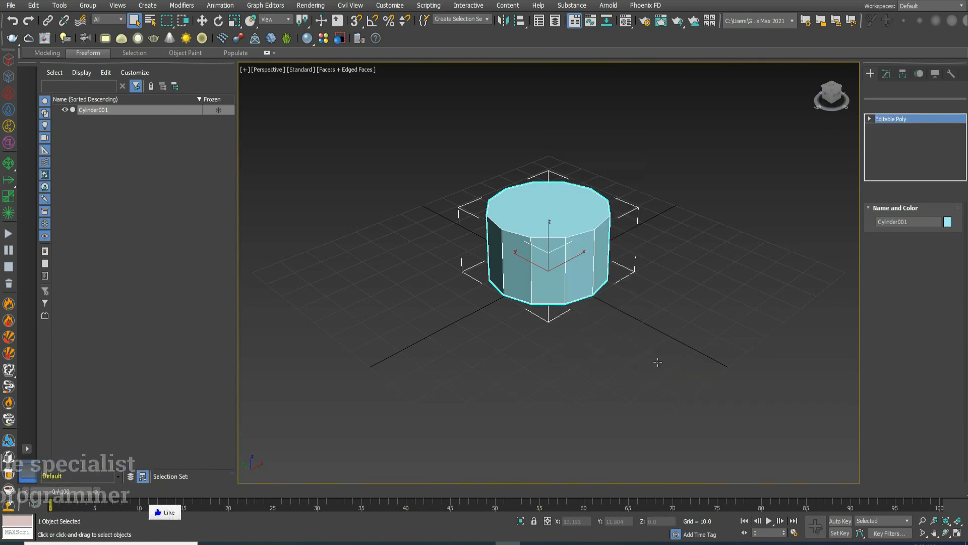
Collapse the cylinder's bottom to one vertex and raise that tip into a shallow pavilion.
click(890, 165)
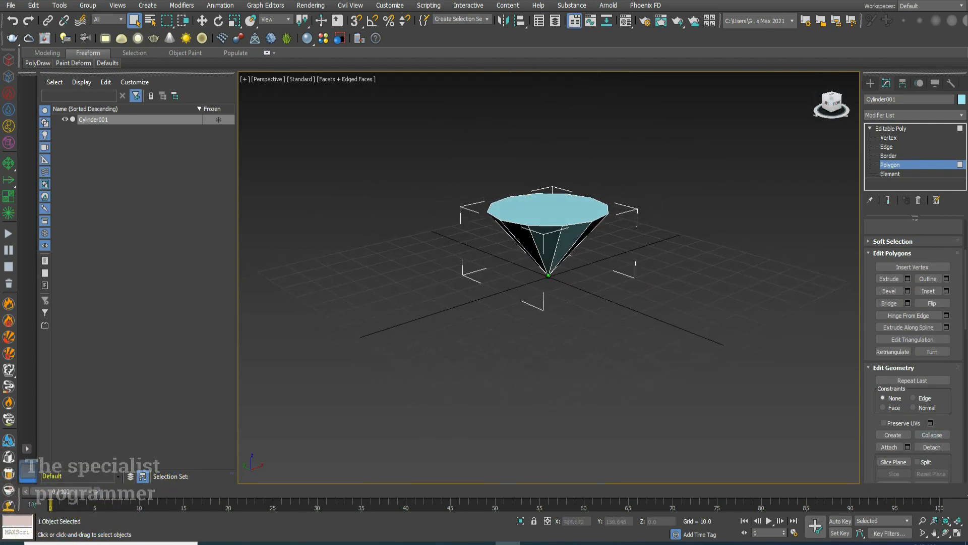
click(887, 146)
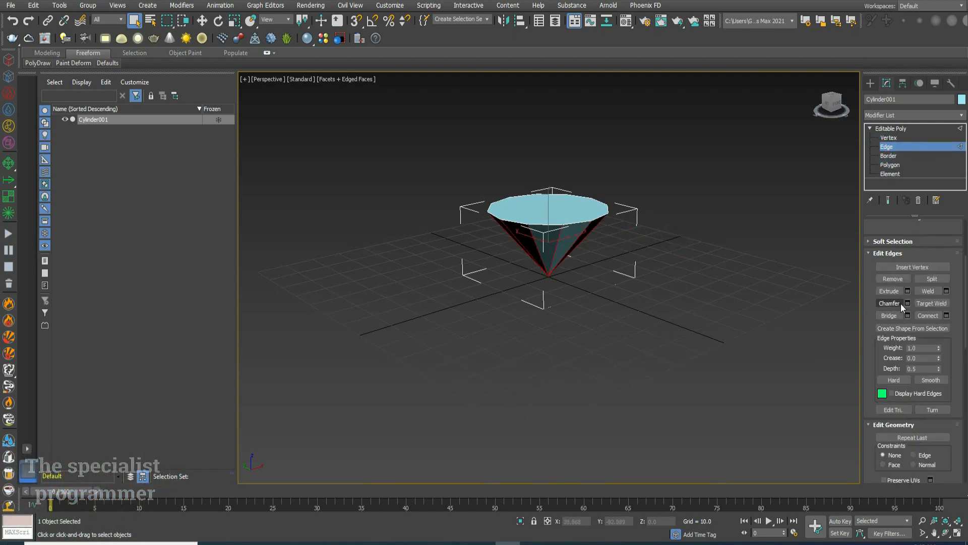
click(889, 304)
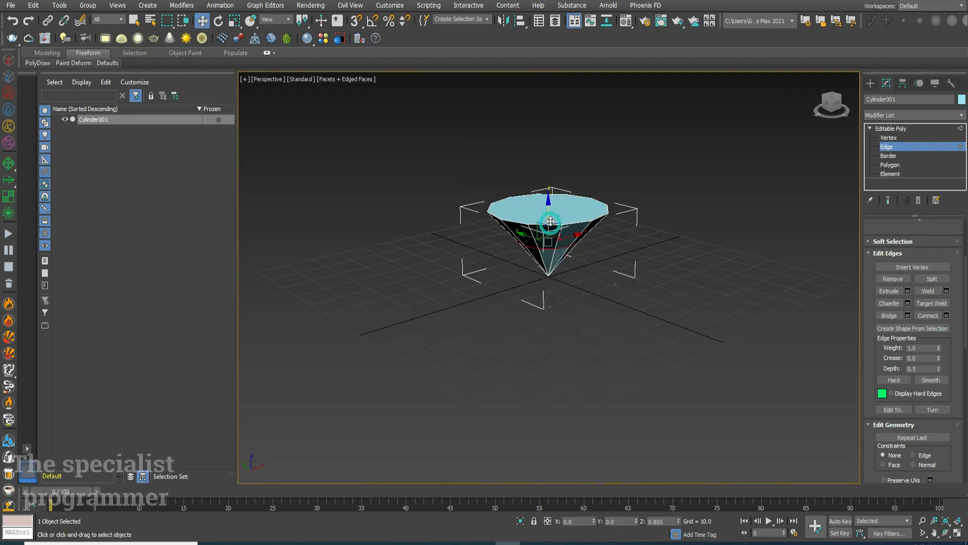
click(889, 138)
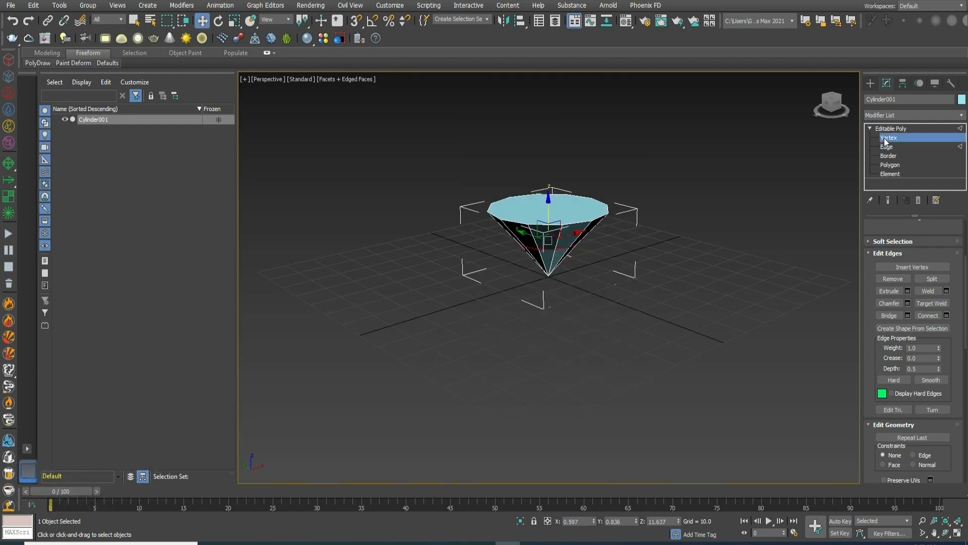
click(888, 137)
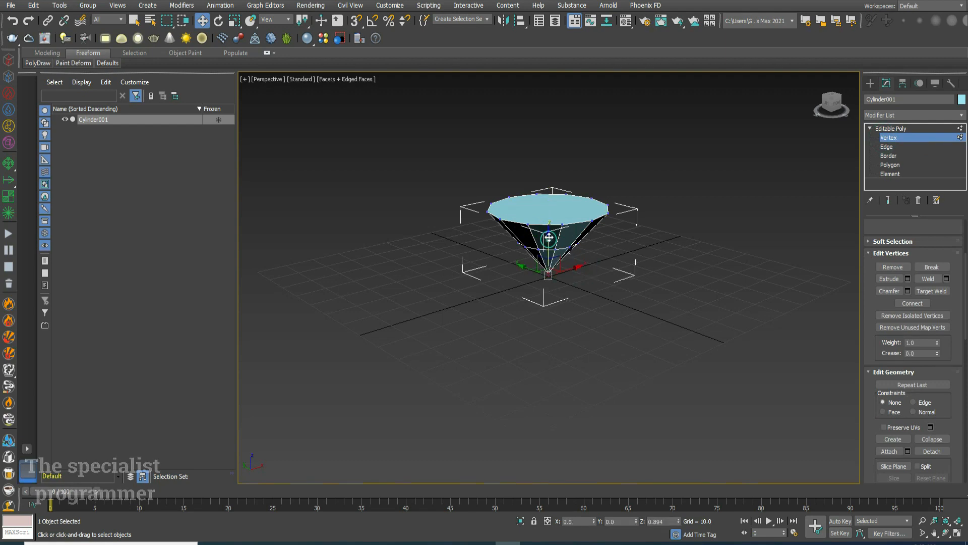
drag(548, 236, 549, 229)
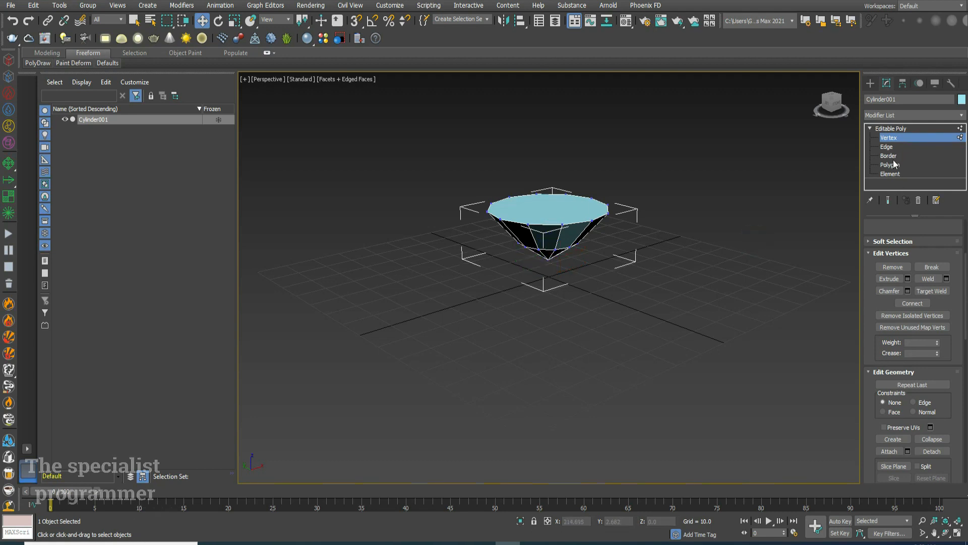
Bevel the top cap once, tuning its height, to start the crown.
click(890, 165)
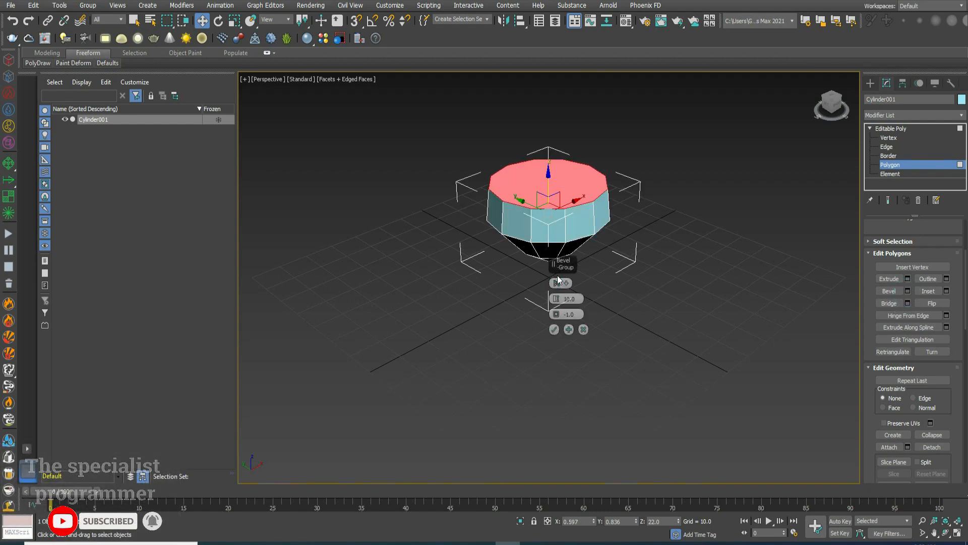
drag(568, 299, 567, 306)
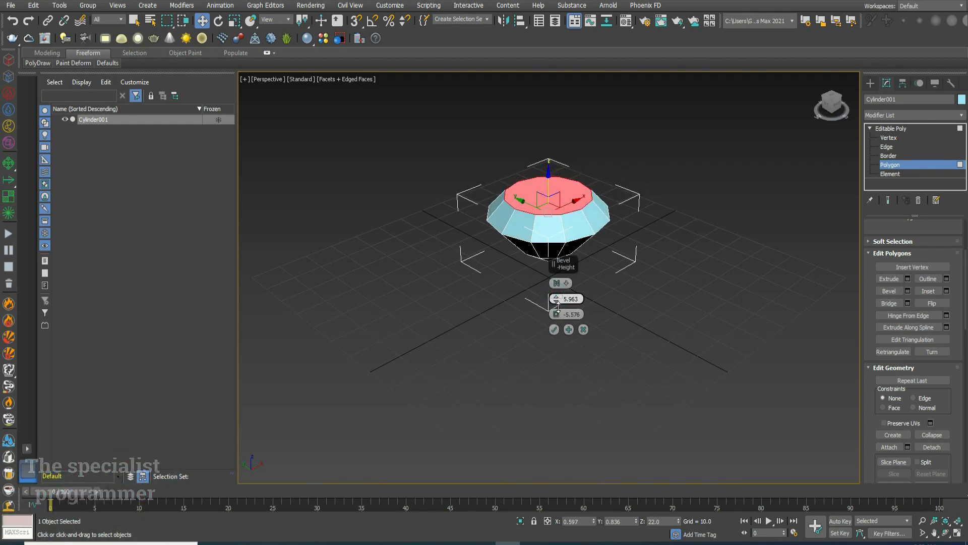
drag(567, 299, 565, 305)
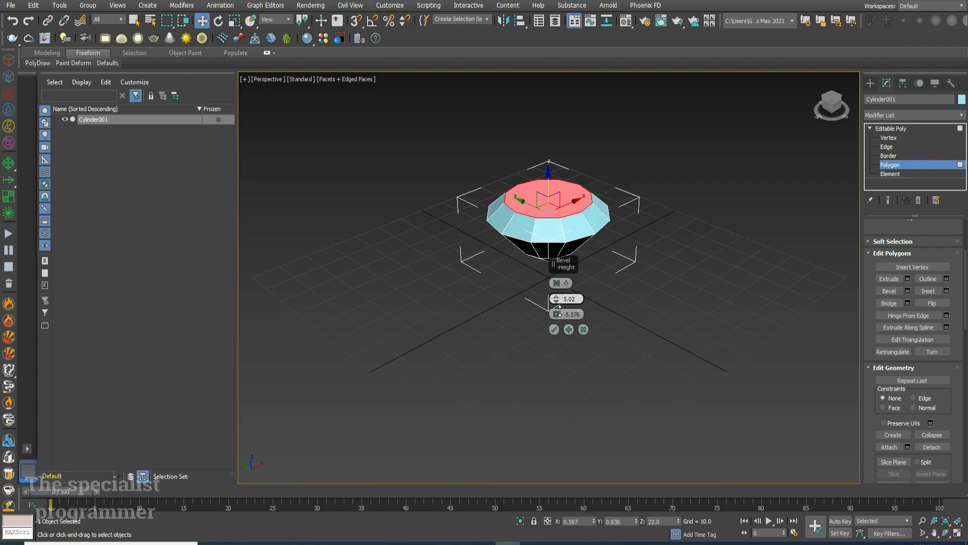
click(554, 329)
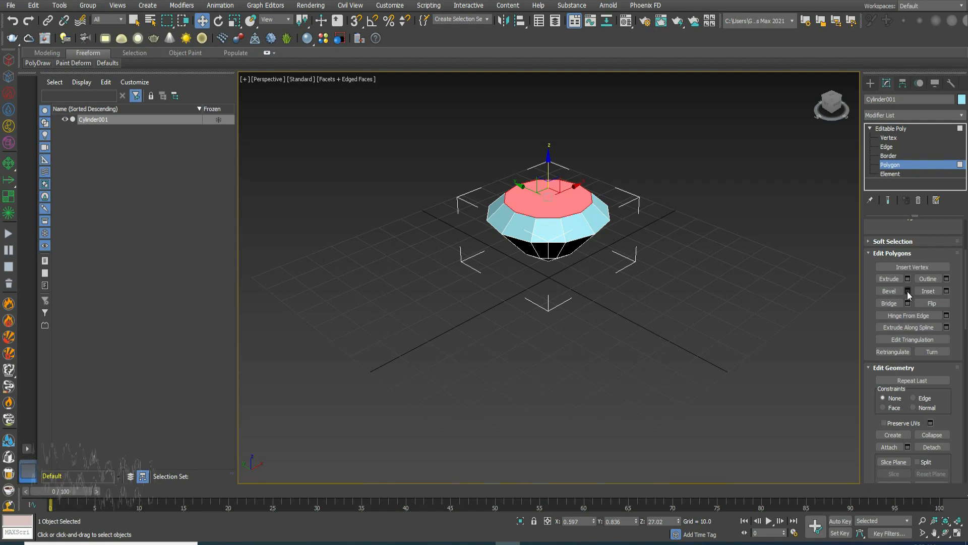
Apply two more bevels with tighter outline and lower height, tapering to a small table.
click(907, 290)
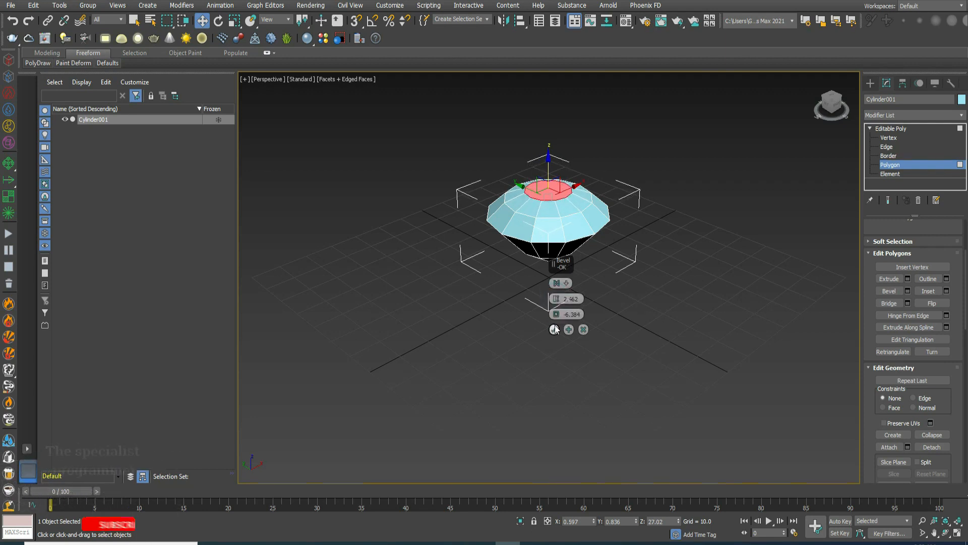
click(554, 329)
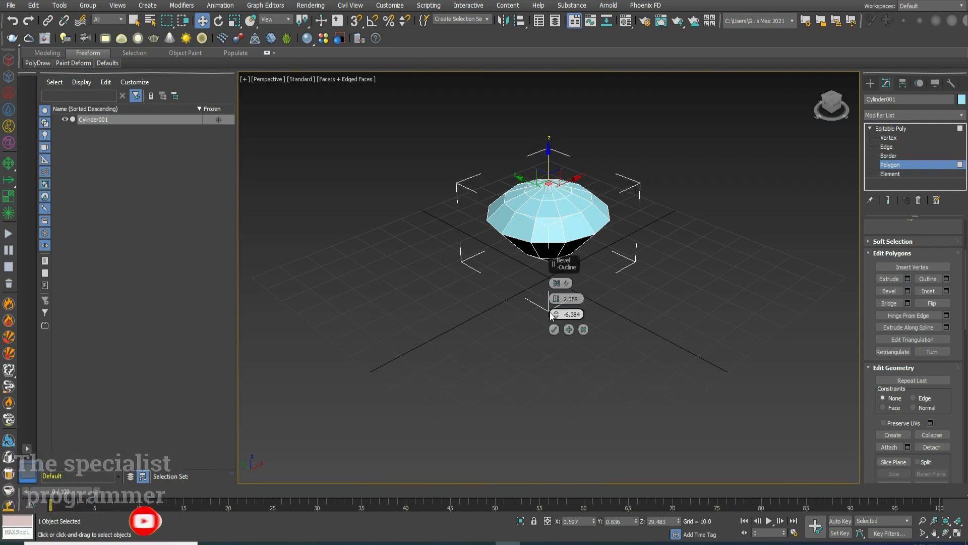
drag(554, 314, 554, 305)
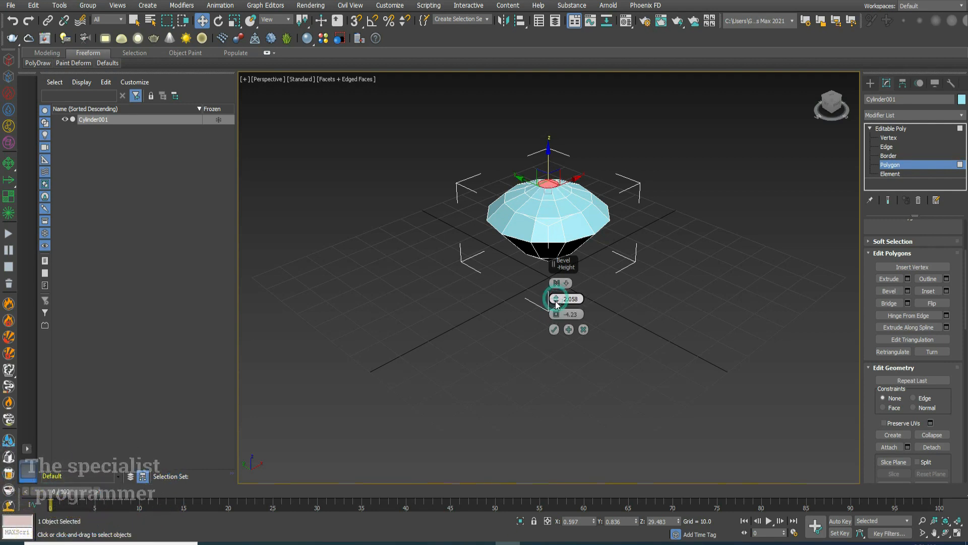
drag(556, 299, 556, 306)
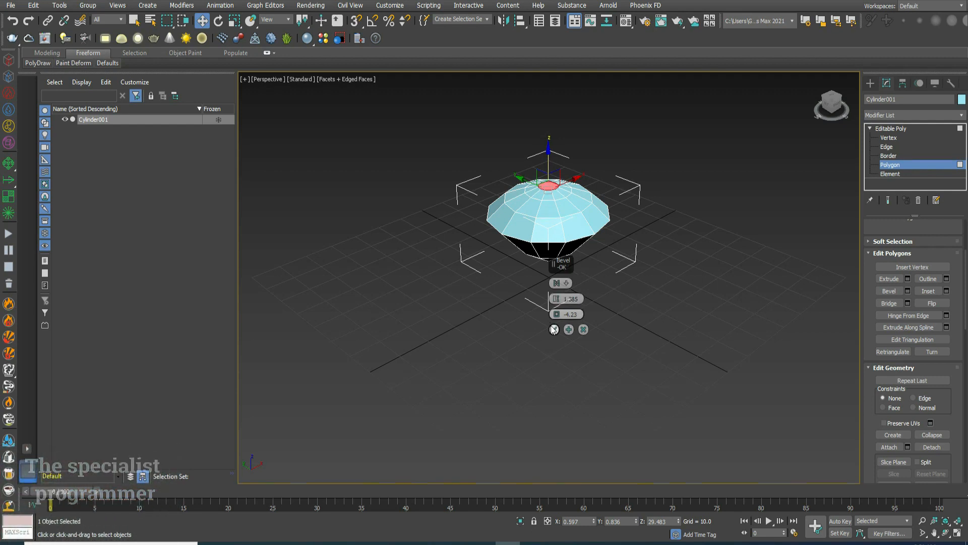
click(553, 328)
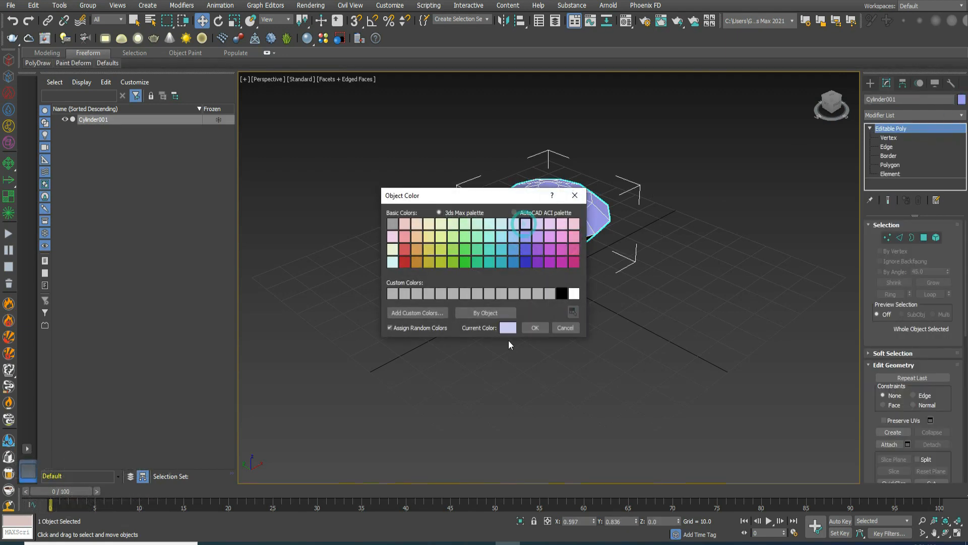
Recolour the gem, add a Subdivide modifier and collapse it back to Editable Poly.
click(533, 327)
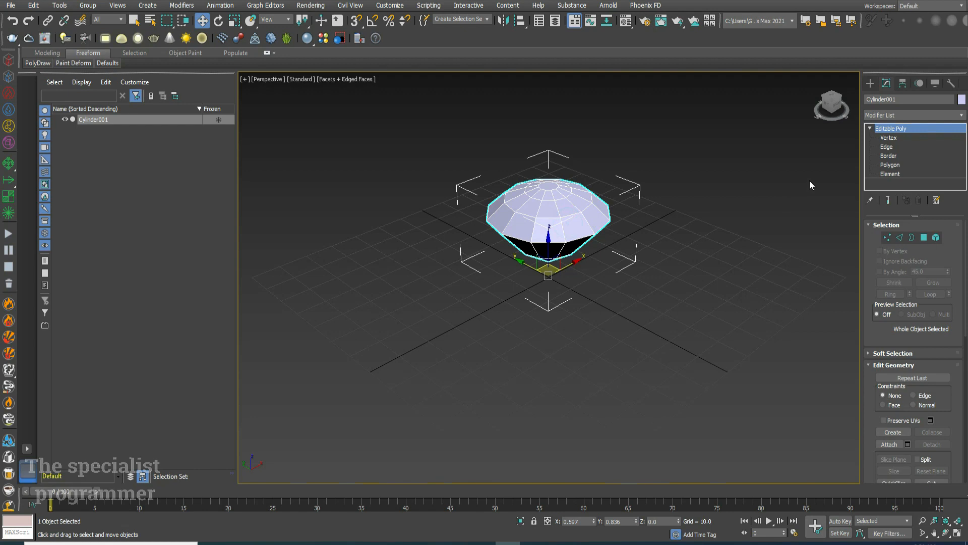
click(914, 115)
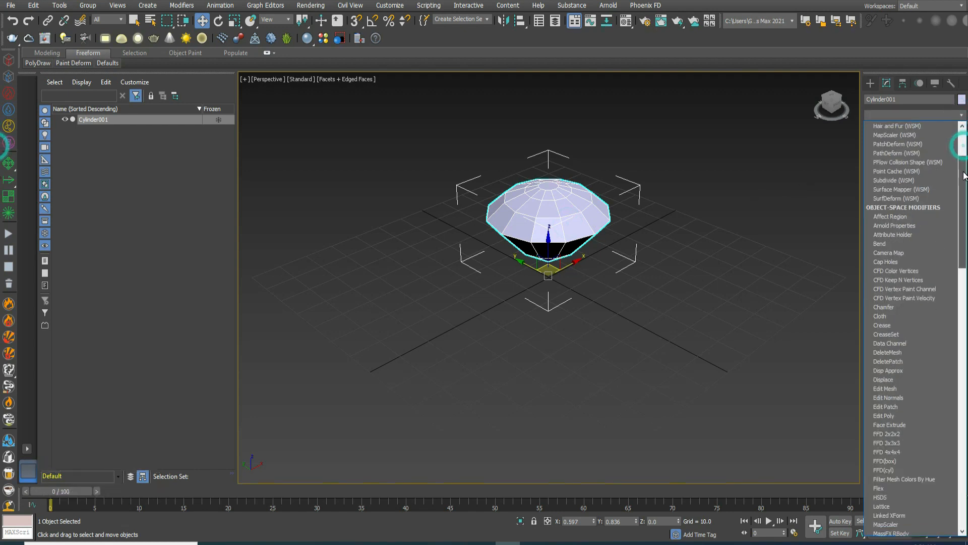
scroll(down, 3)
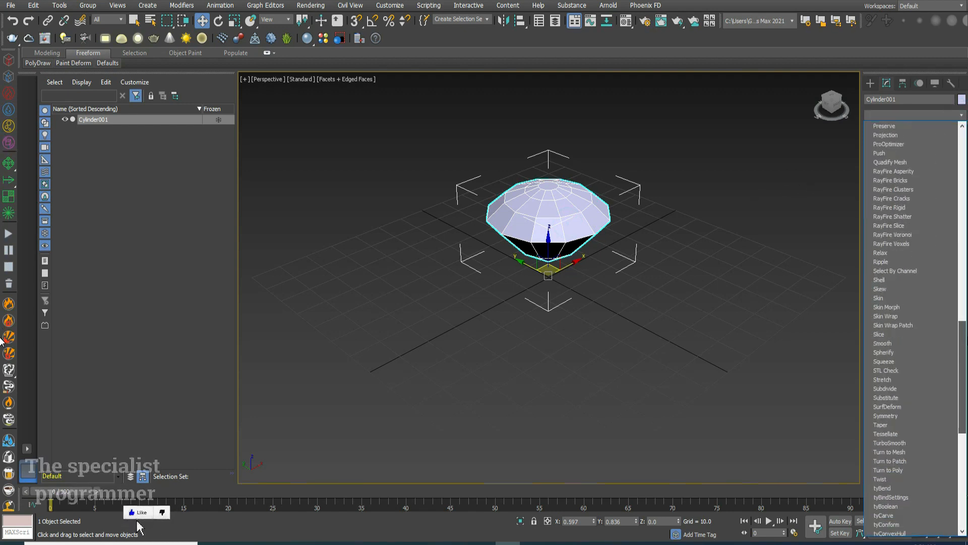
scroll(down, 3)
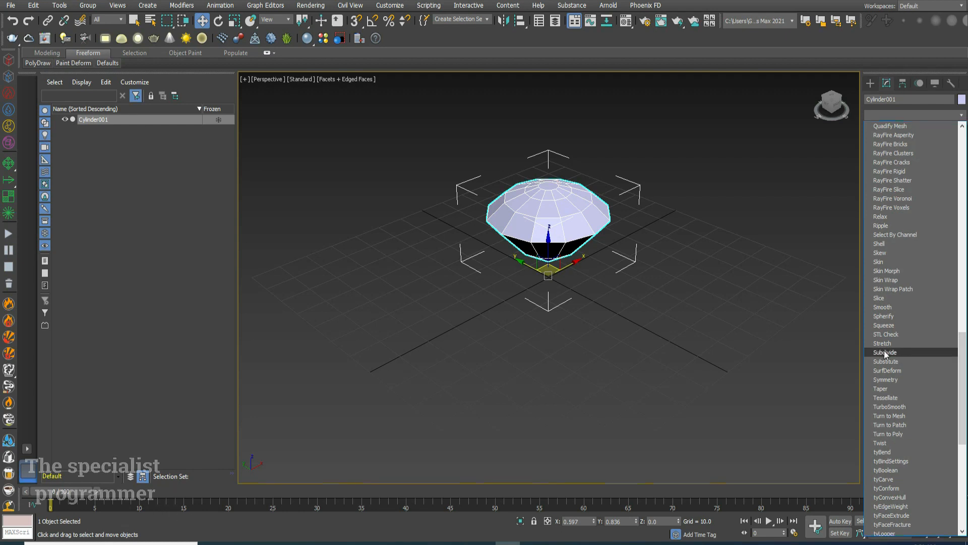
click(885, 352)
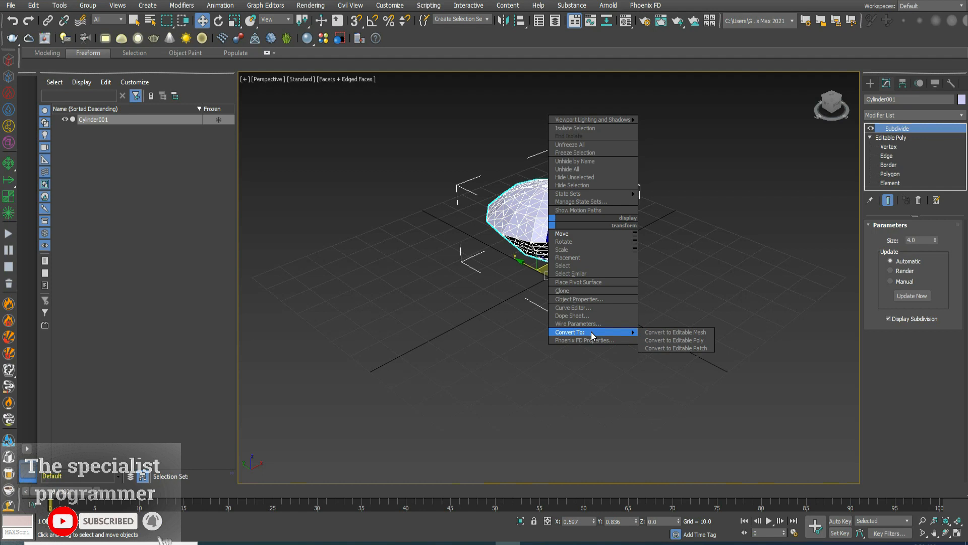
click(675, 340)
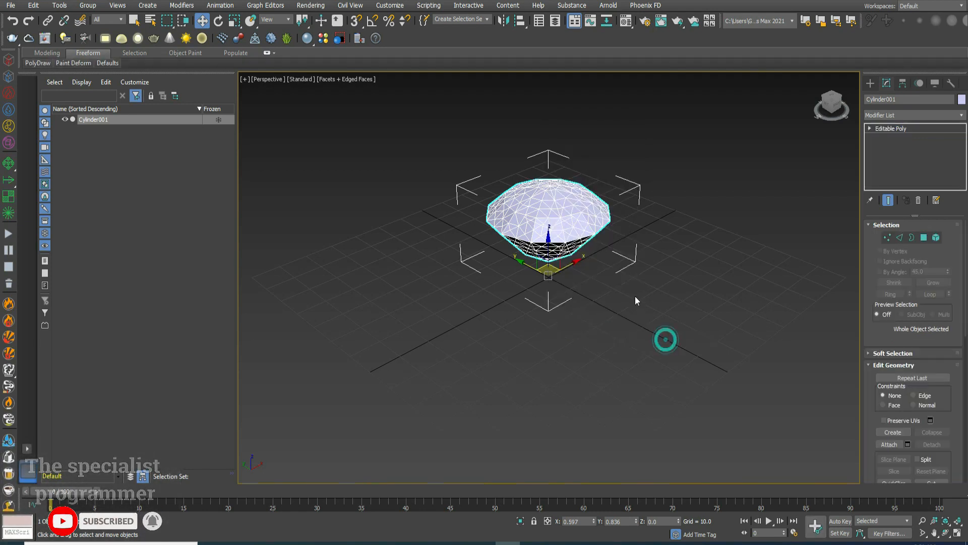
At Vertex level, raise a cluster of the crown's top vertices to make the facets uneven.
click(891, 128)
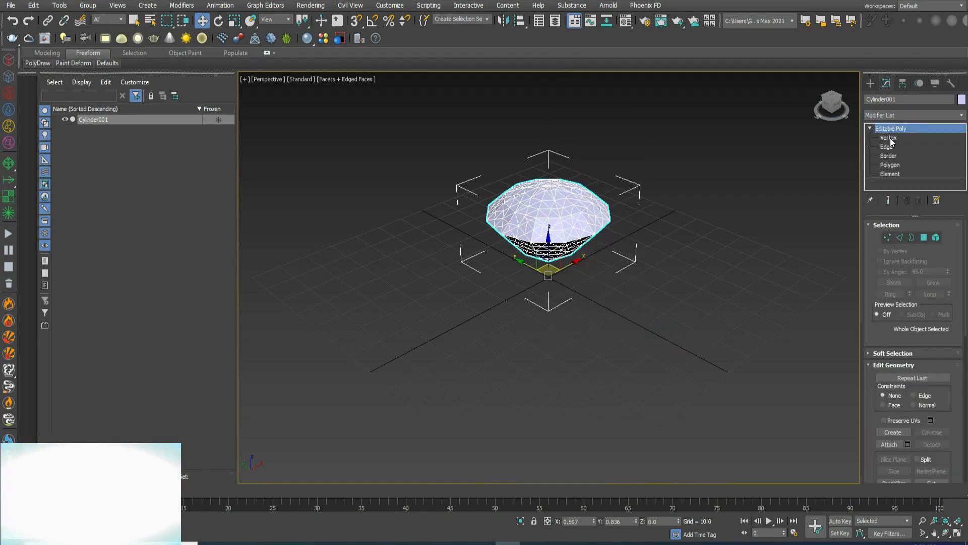
click(889, 137)
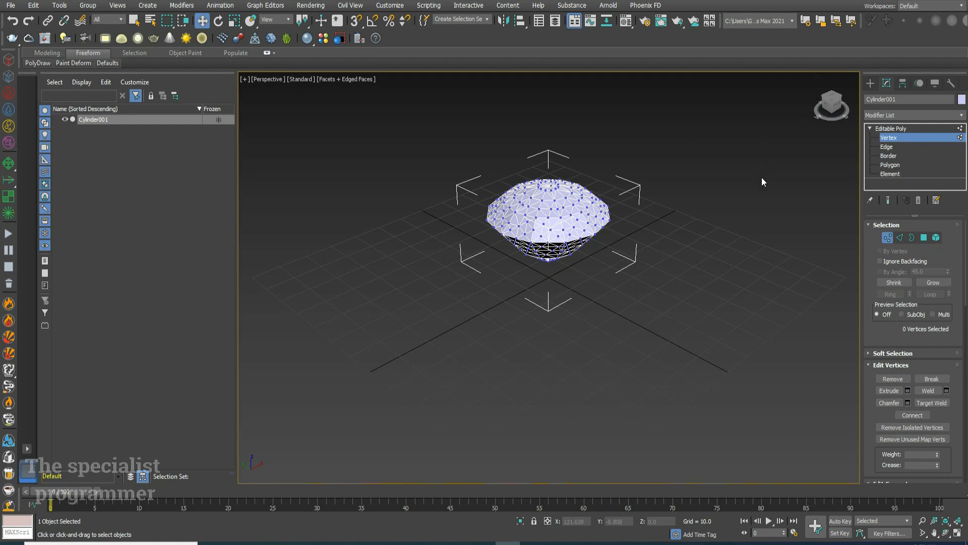
scroll(up, 3)
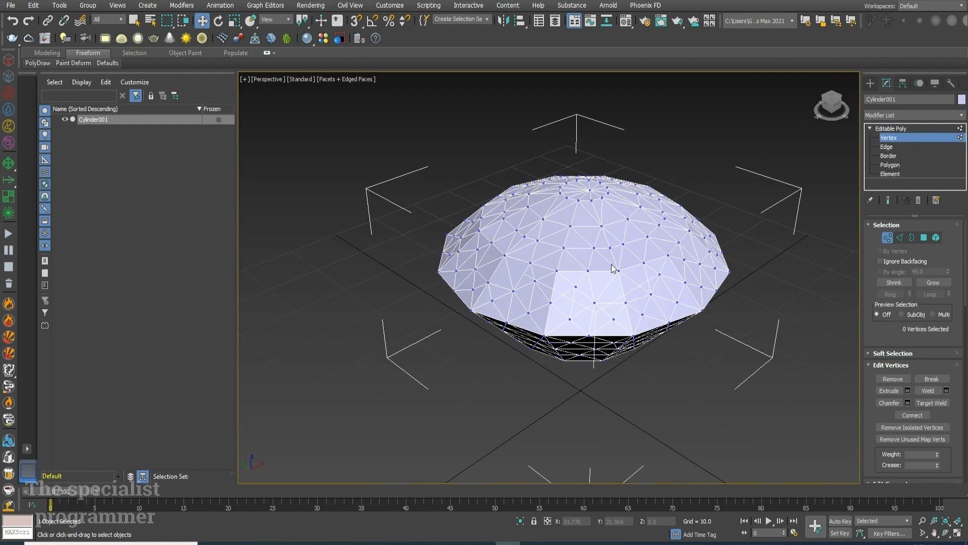
mouse_move(622, 225)
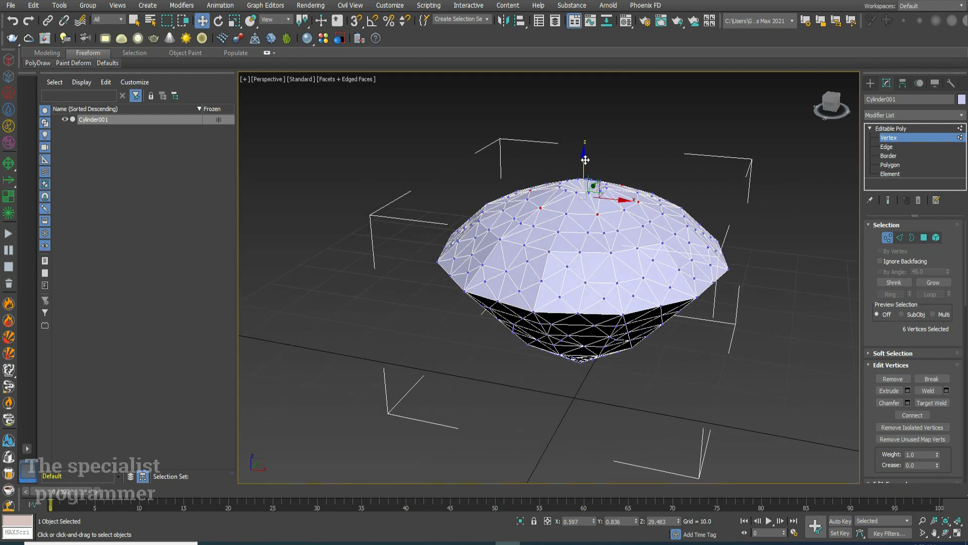
drag(583, 160, 591, 167)
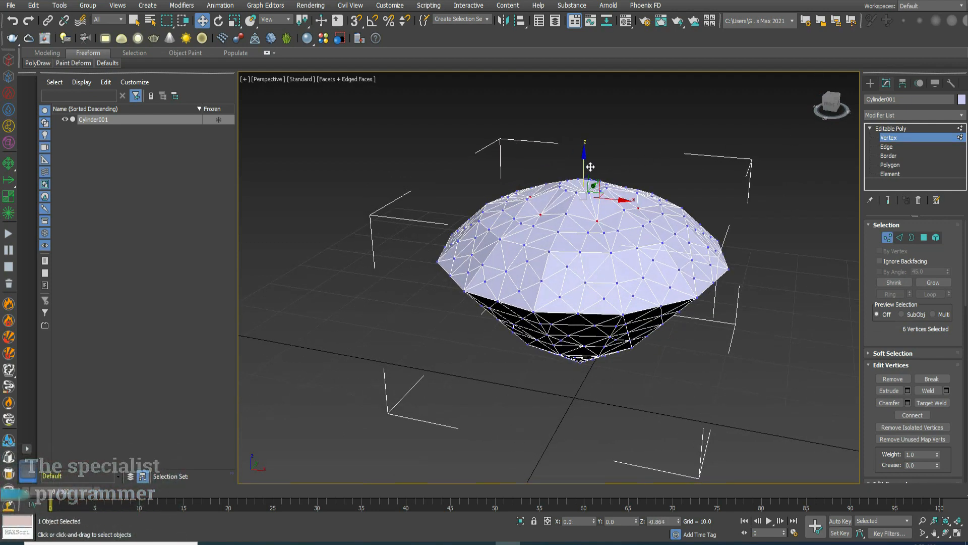
drag(591, 166, 595, 210)
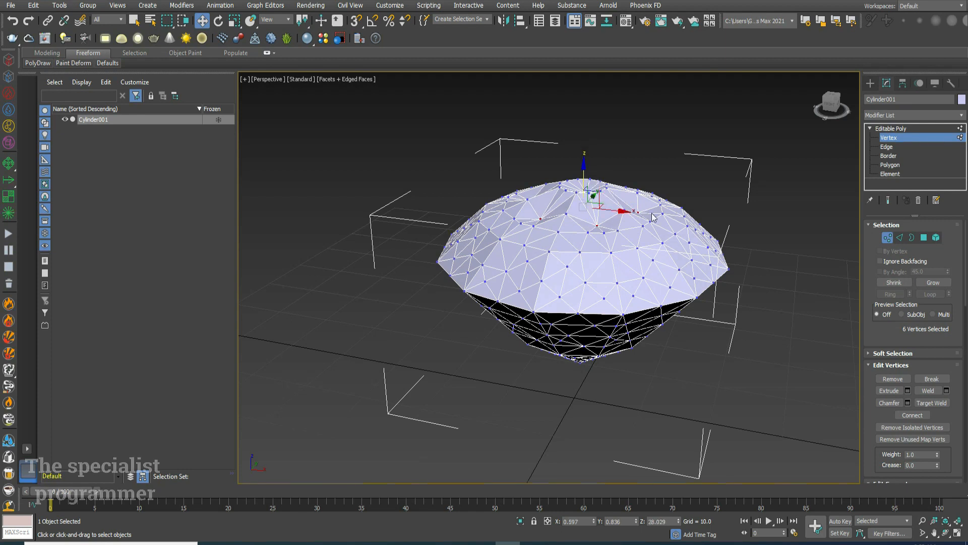
mouse_move(769, 165)
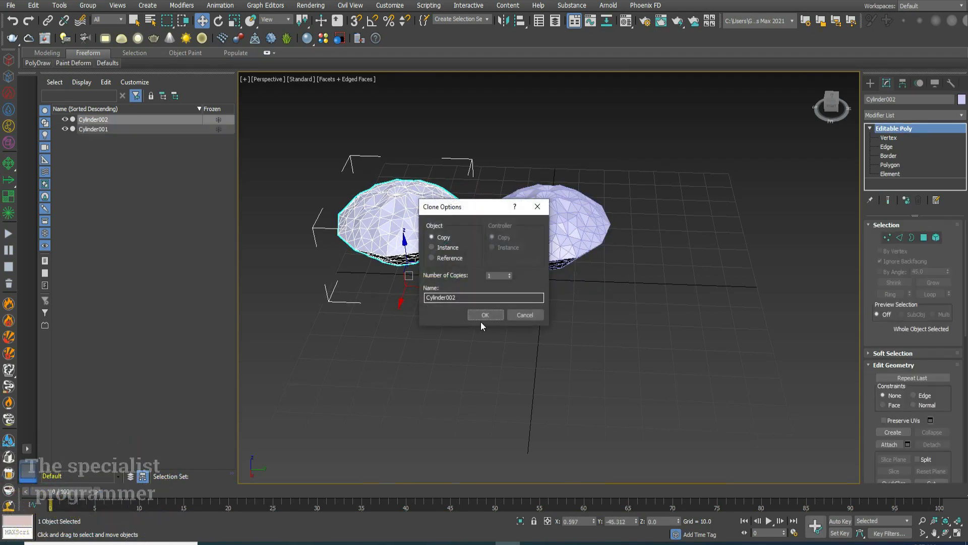
Clone the diamond as copies into a two-by-three grid of six gems.
click(485, 314)
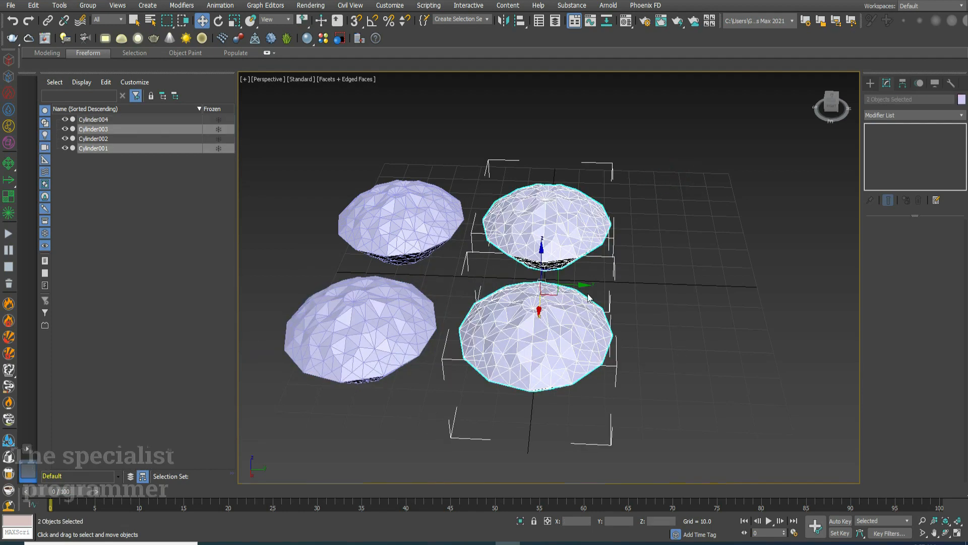
drag(541, 287, 722, 284)
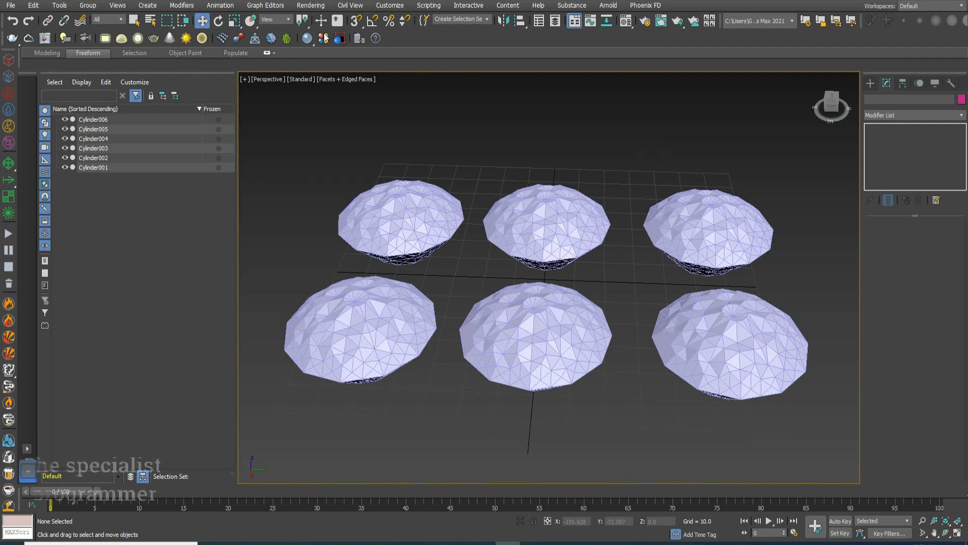
click(310, 5)
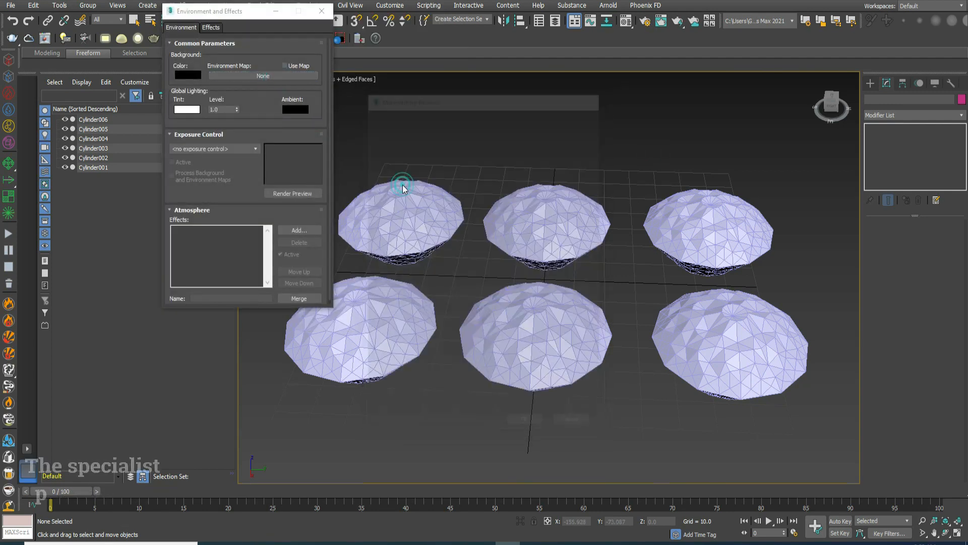
Load an HDRI image as the scene's environment map.
click(263, 75)
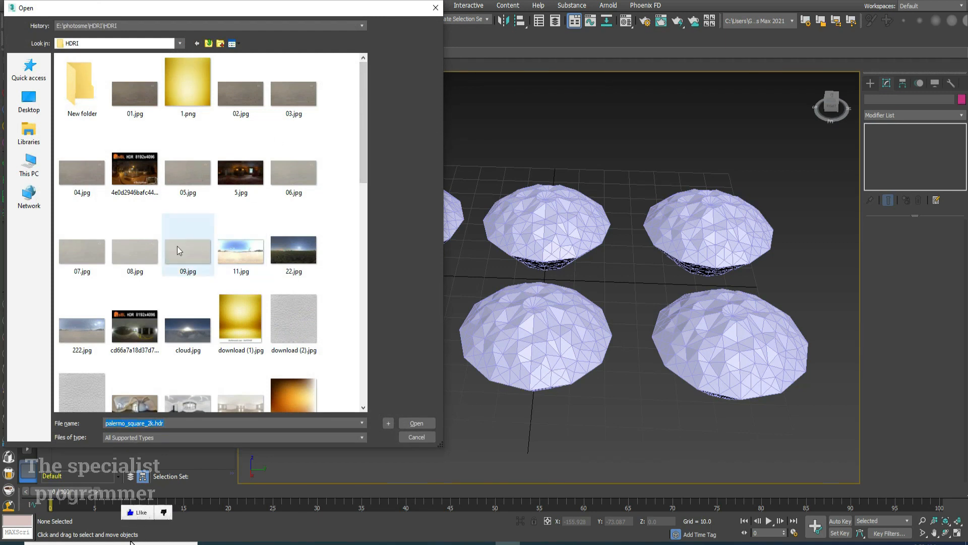
mouse_move(199, 253)
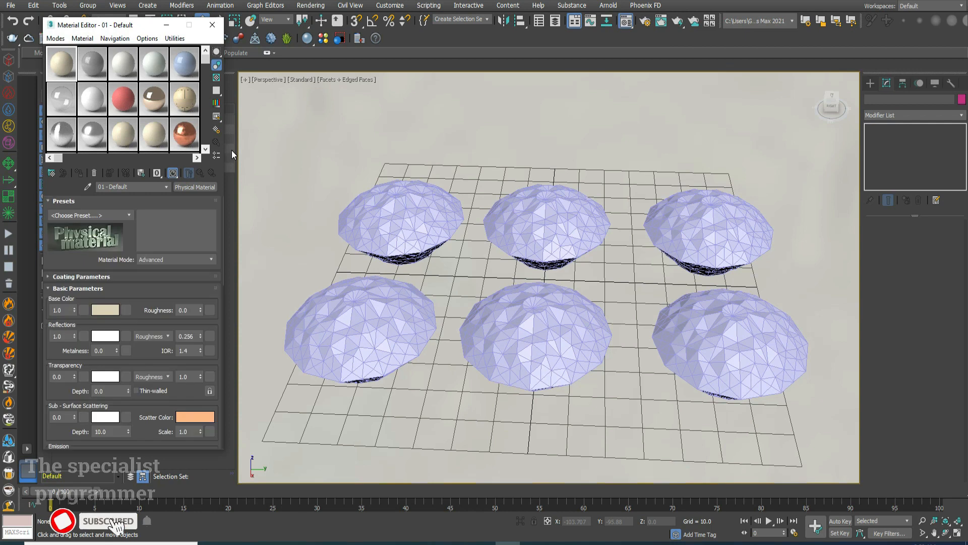
Make a VRayMtl with white reflection and refraction and assign it to the back-left diamond.
click(195, 187)
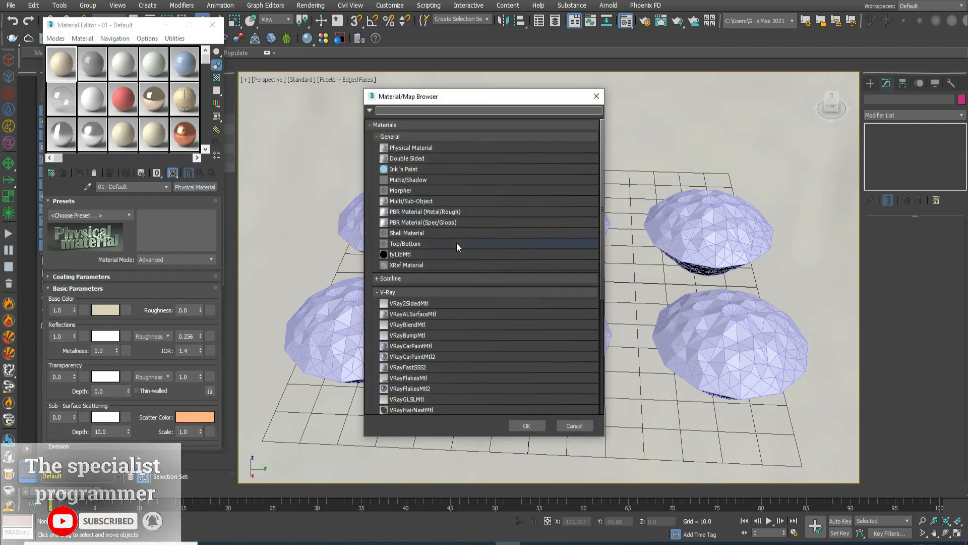
scroll(down, 3)
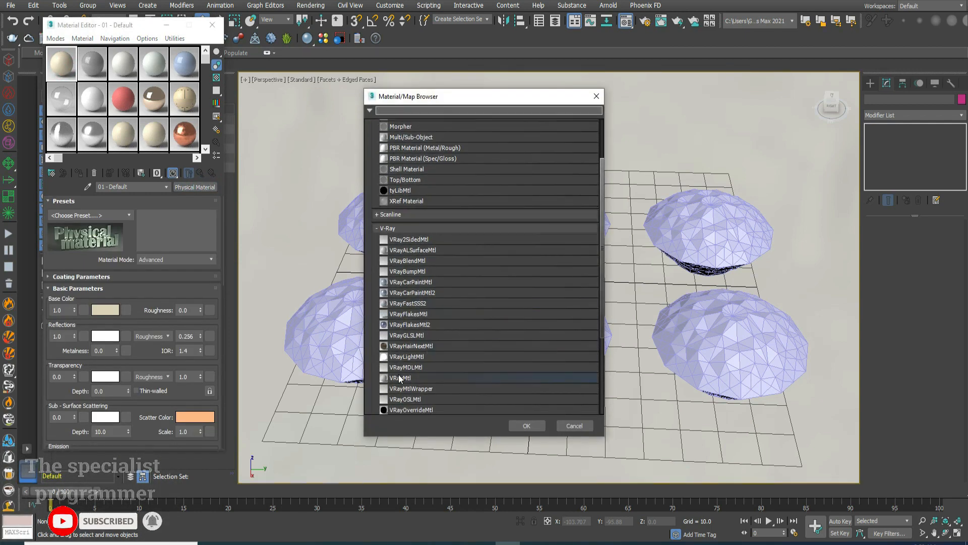
double_click(401, 377)
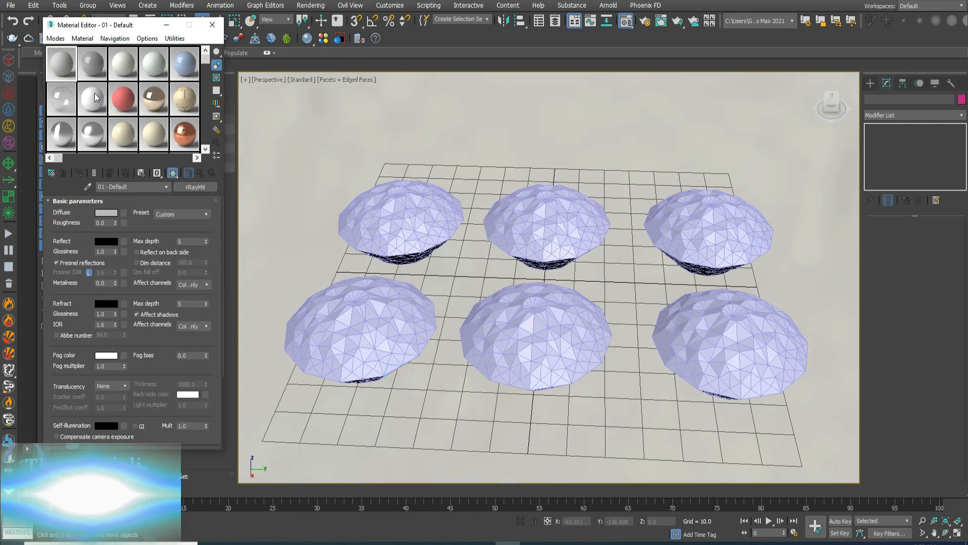
click(106, 212)
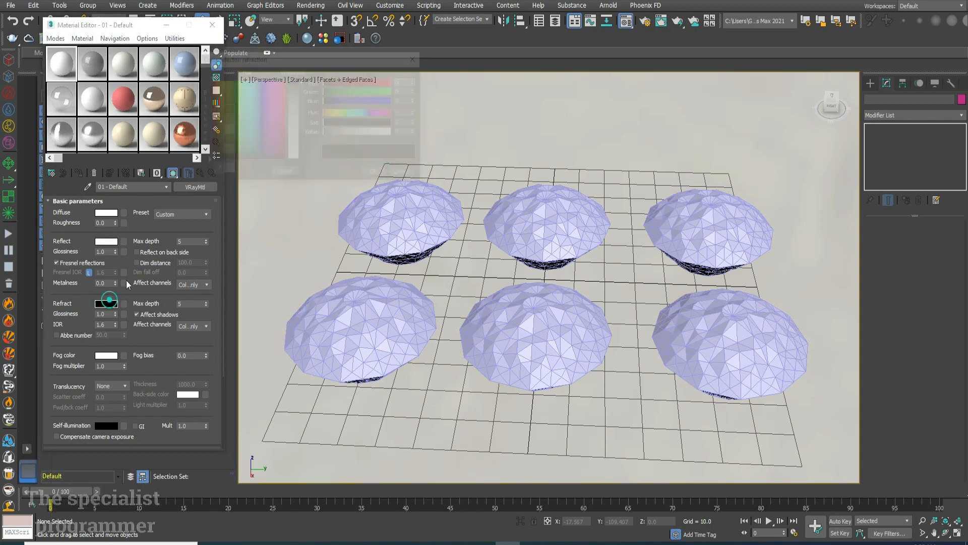
click(106, 303)
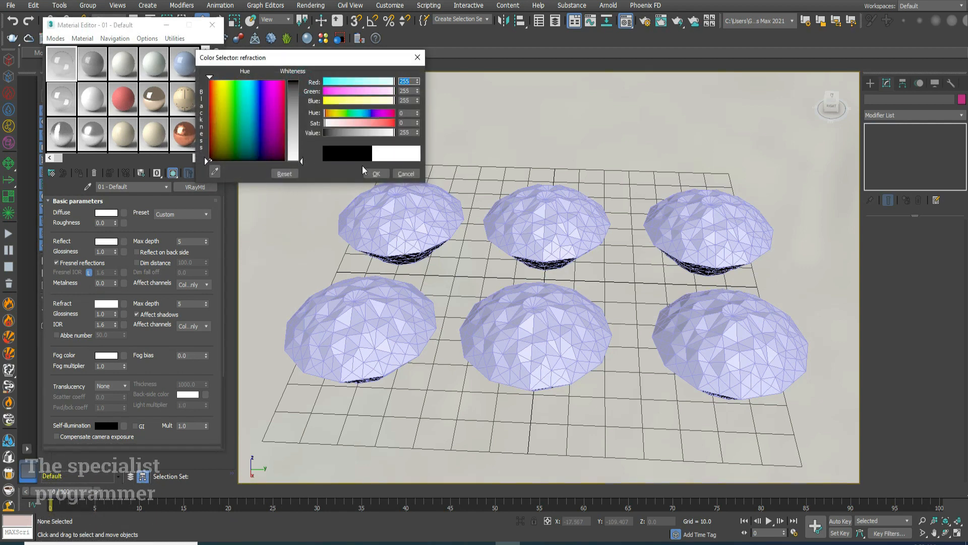
click(375, 174)
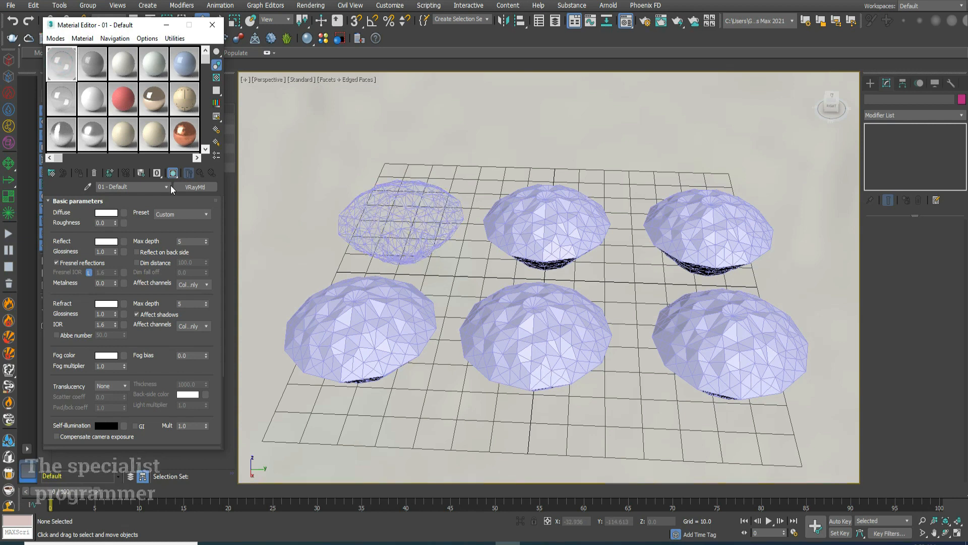
click(311, 5)
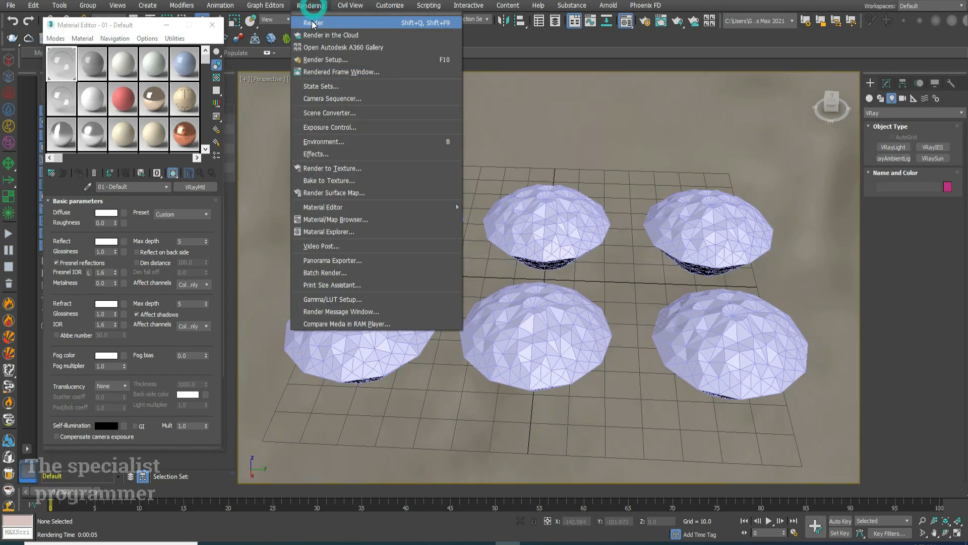
Render the scene lit by the V-Ray plane light.
click(313, 23)
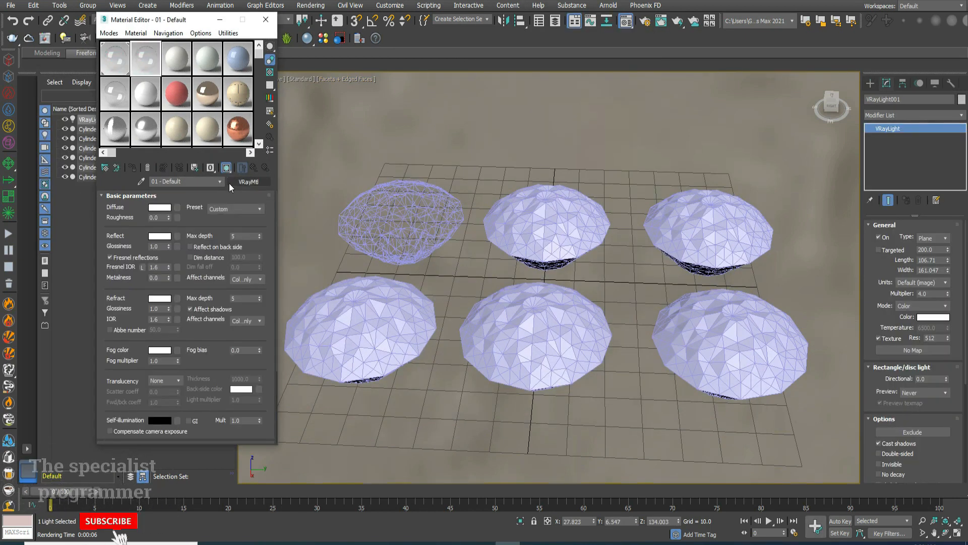
Assign a blue-fog copy of the glass material named 'bl' to the top-middle diamond.
click(159, 350)
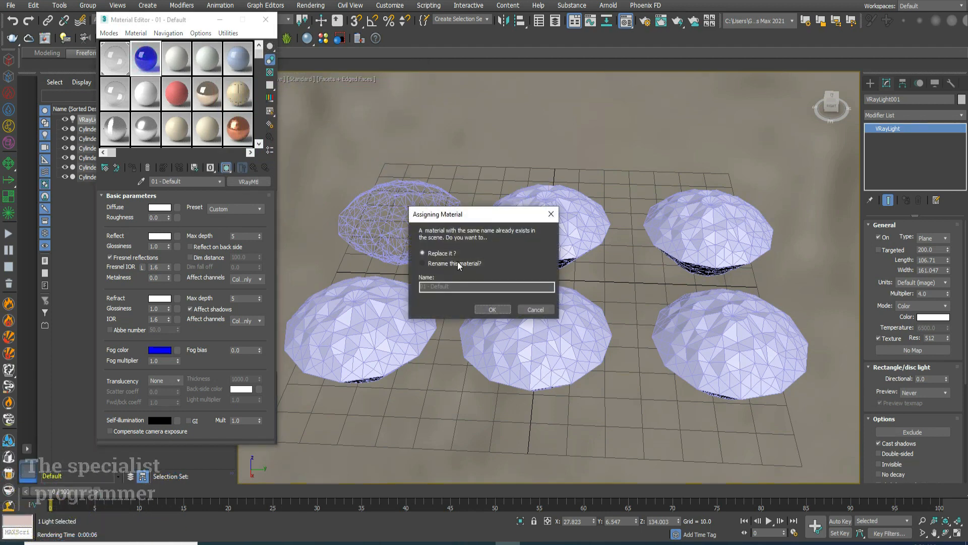
click(423, 262)
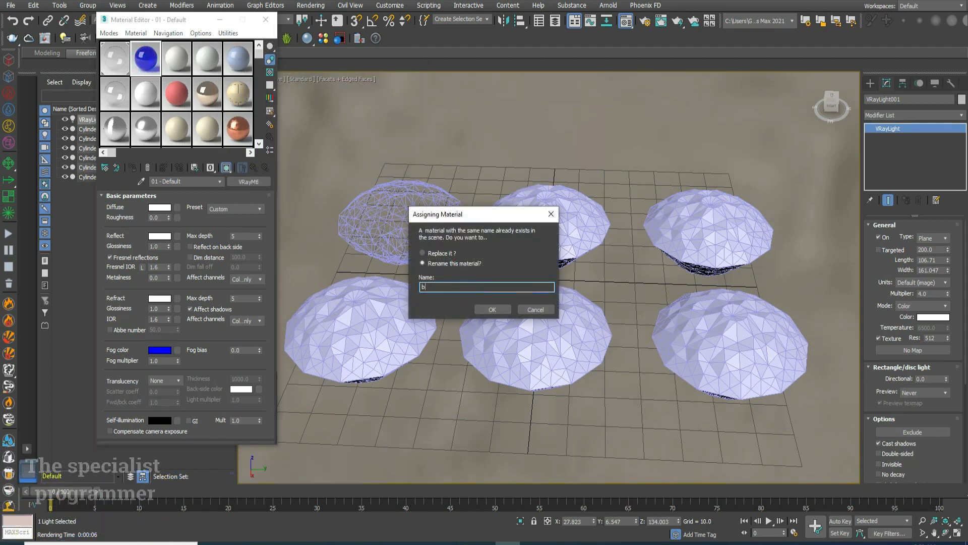
click(492, 309)
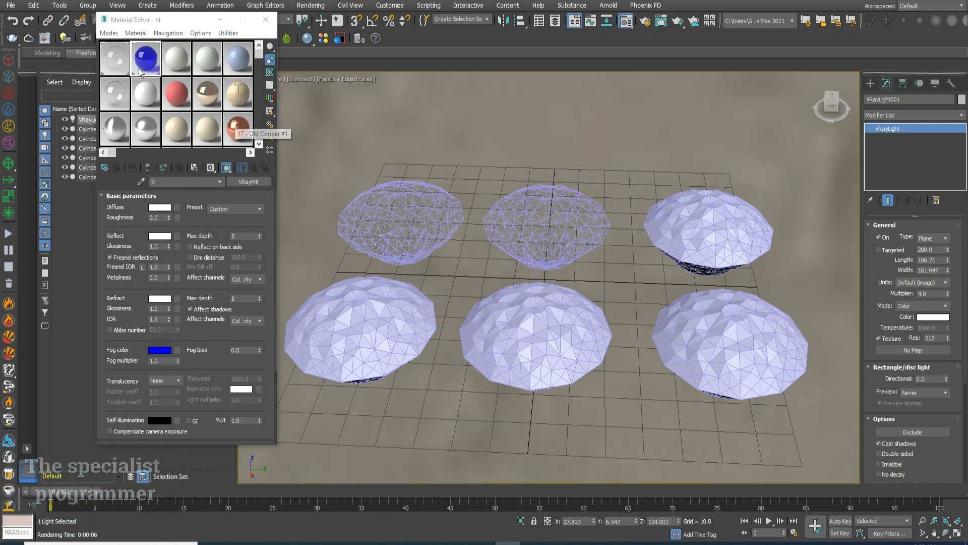
click(175, 58)
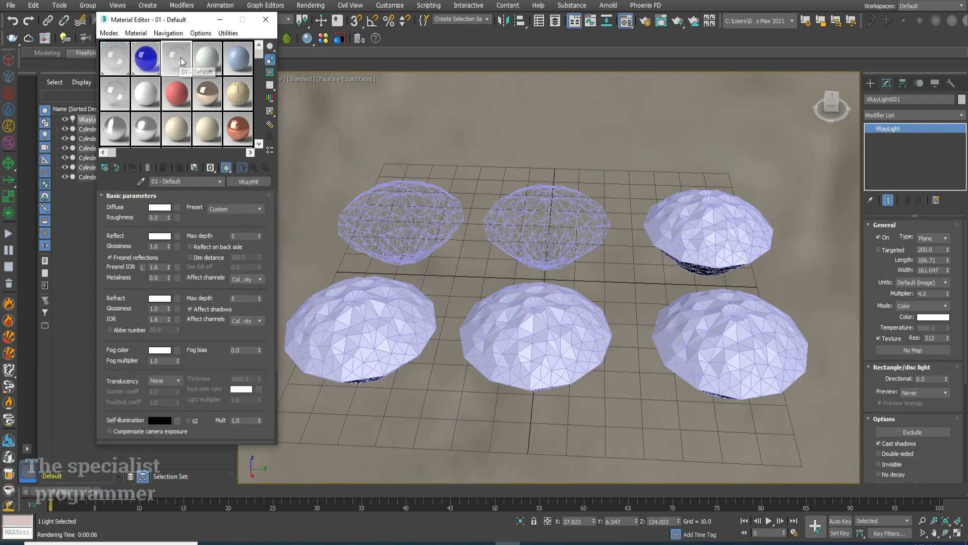
Assign a green-fog glass material named 'gr' to the top-right diamond.
click(159, 350)
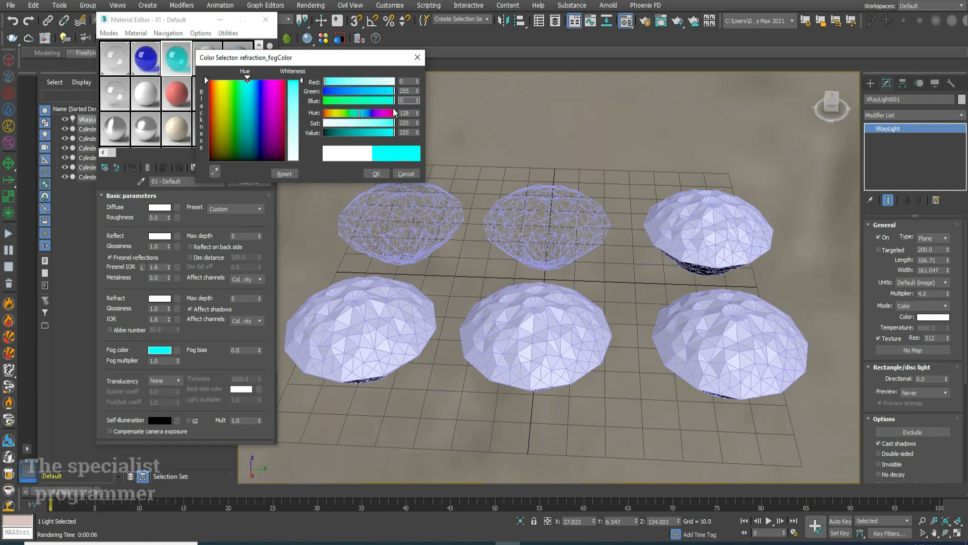
click(375, 174)
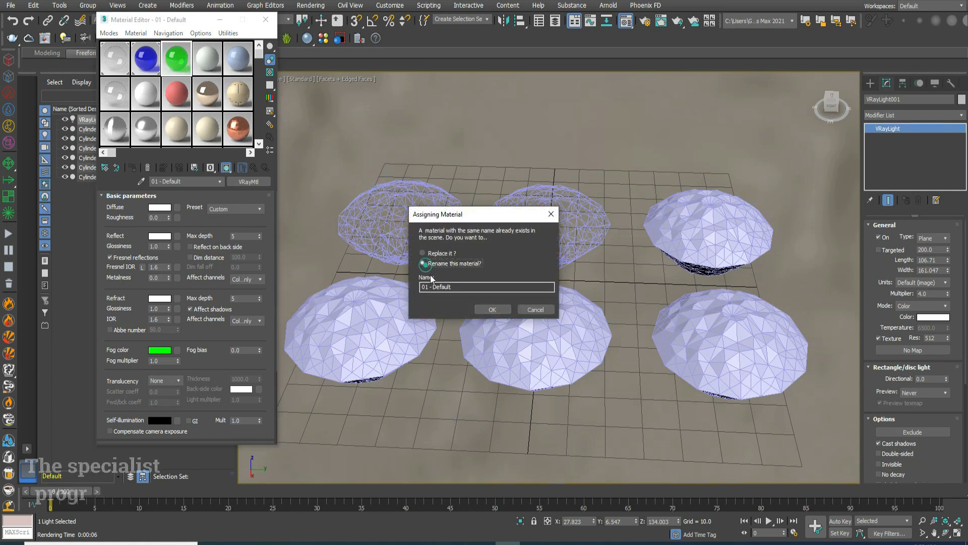
text(gr)
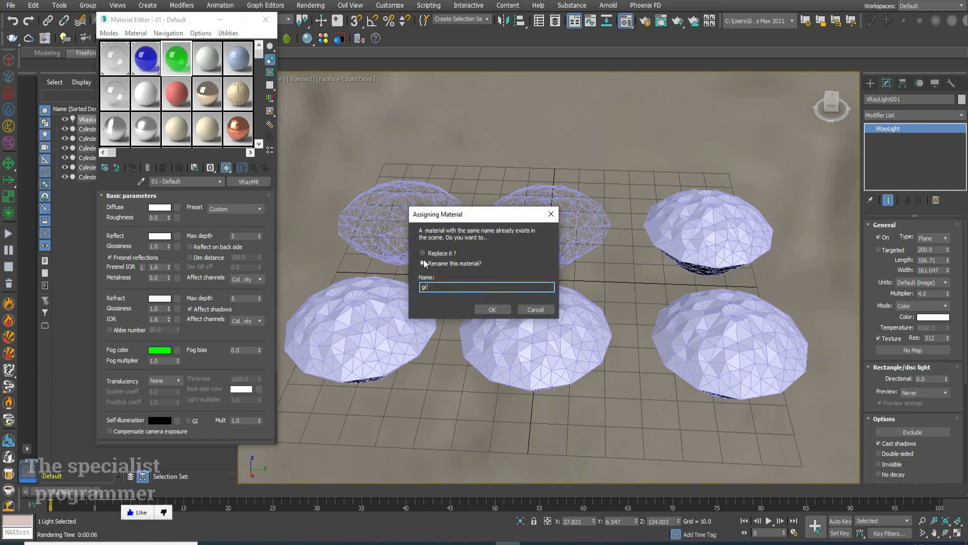
click(492, 310)
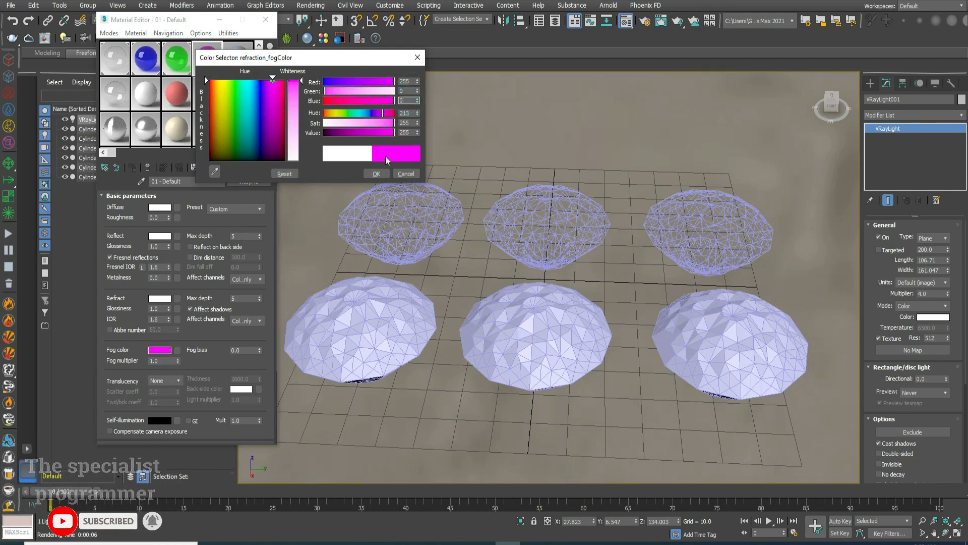
Set a red fog colour on the next glass material slot.
click(375, 174)
text(re)
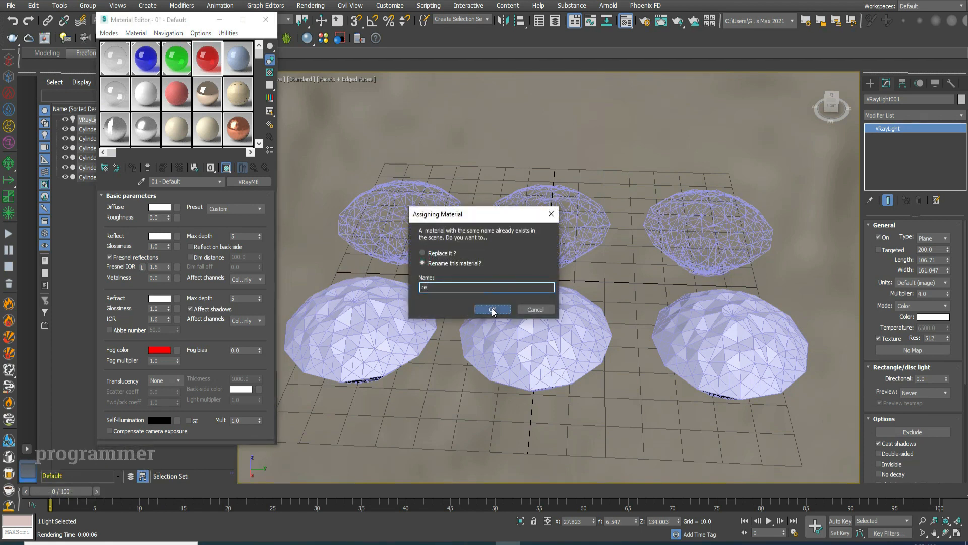
Assign the red-fog glass material to the bottom-left diamond.
click(493, 310)
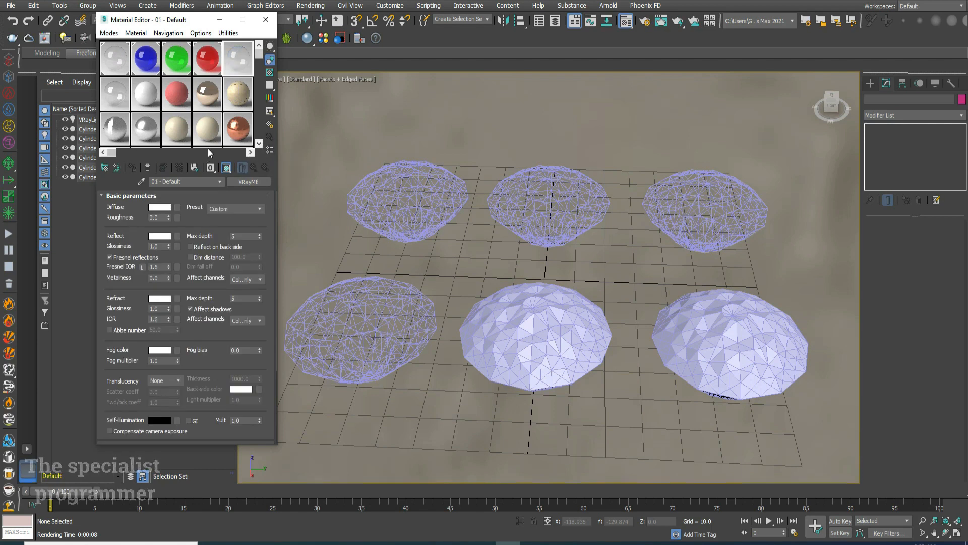
mouse_move(159, 350)
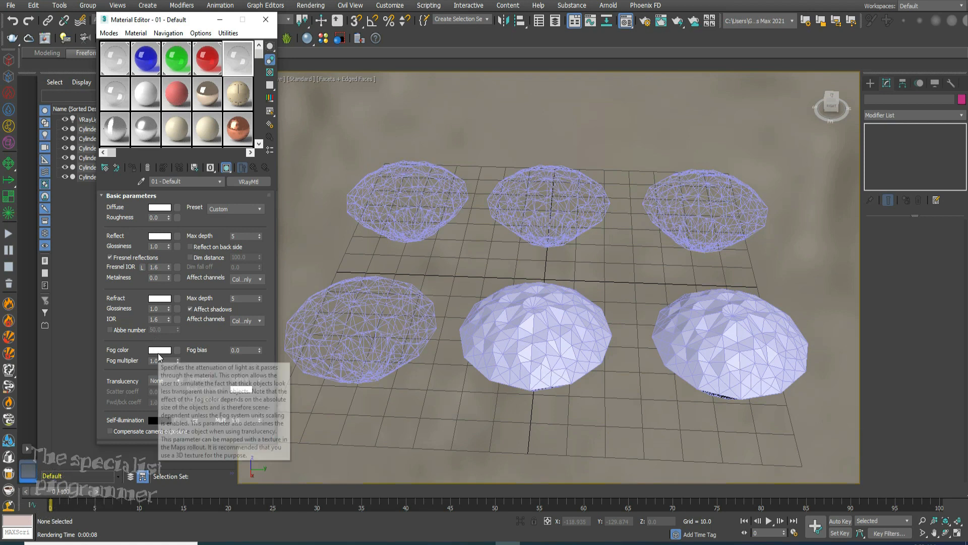
Assign an amber-fog glass named 'bro' with fog multiplier 0.02 to the bottom-middle diamond.
click(159, 350)
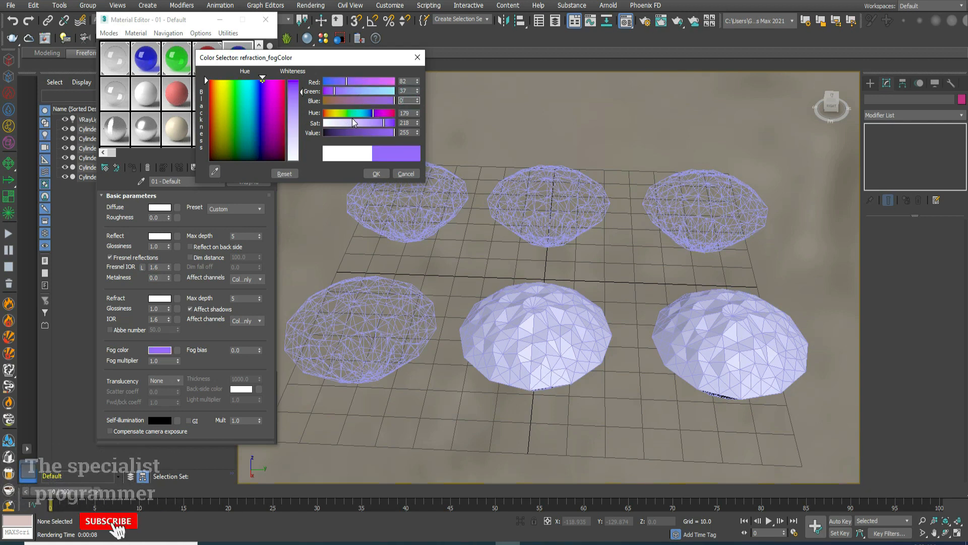
click(375, 174)
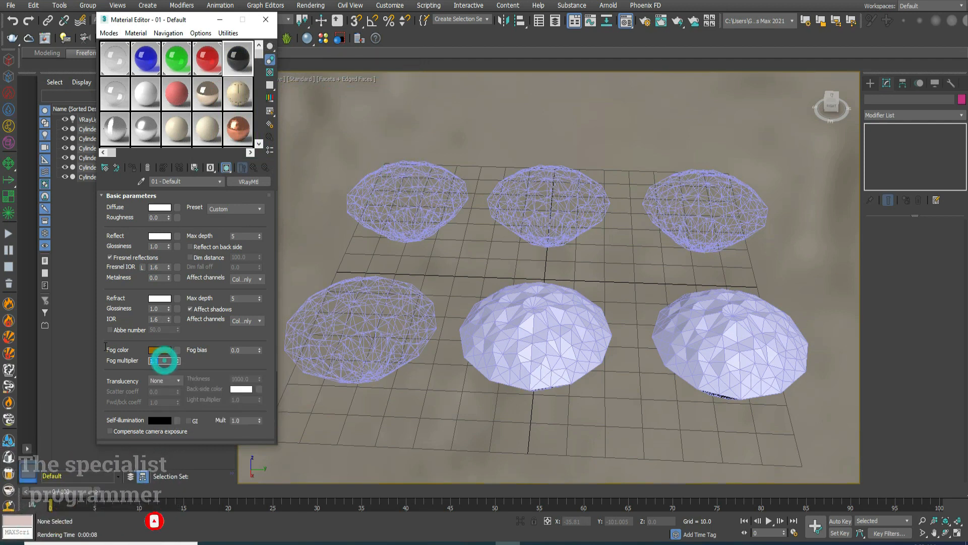
click(159, 350)
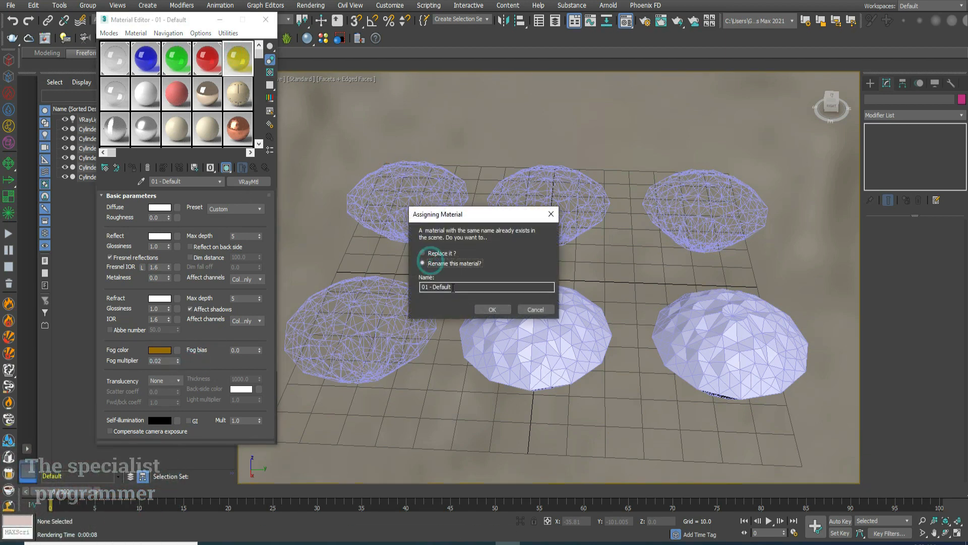
text(br)
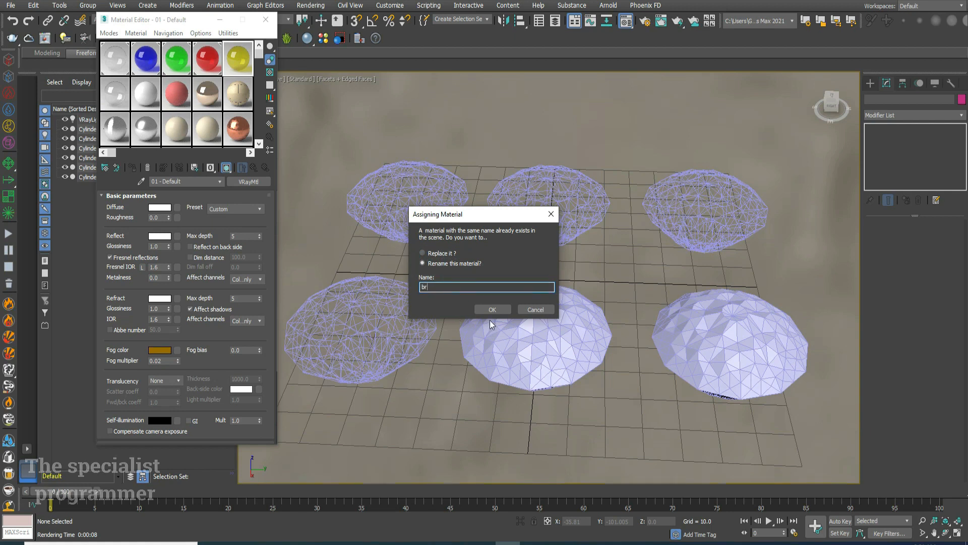
text(o)
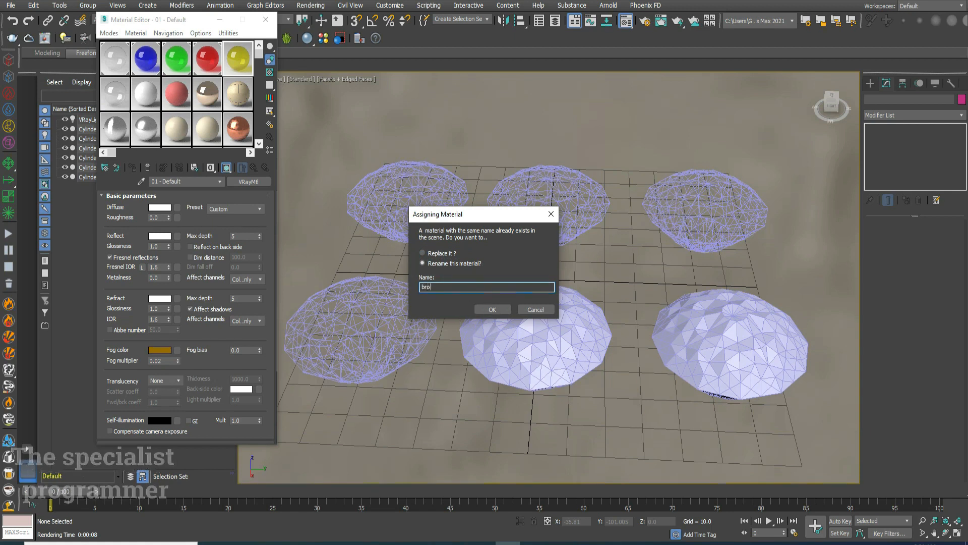
click(492, 310)
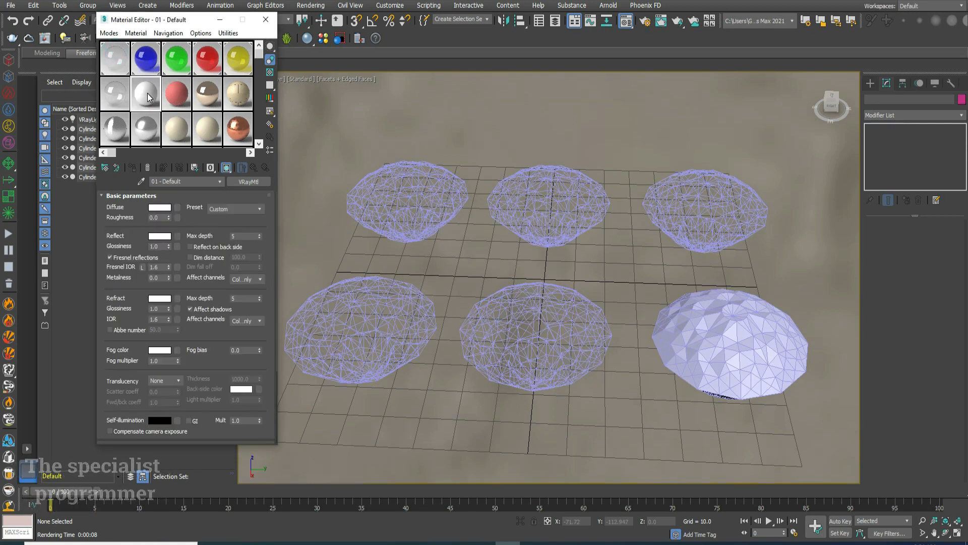
Pick a new fog colour hue for the last diamond's glass material.
click(160, 349)
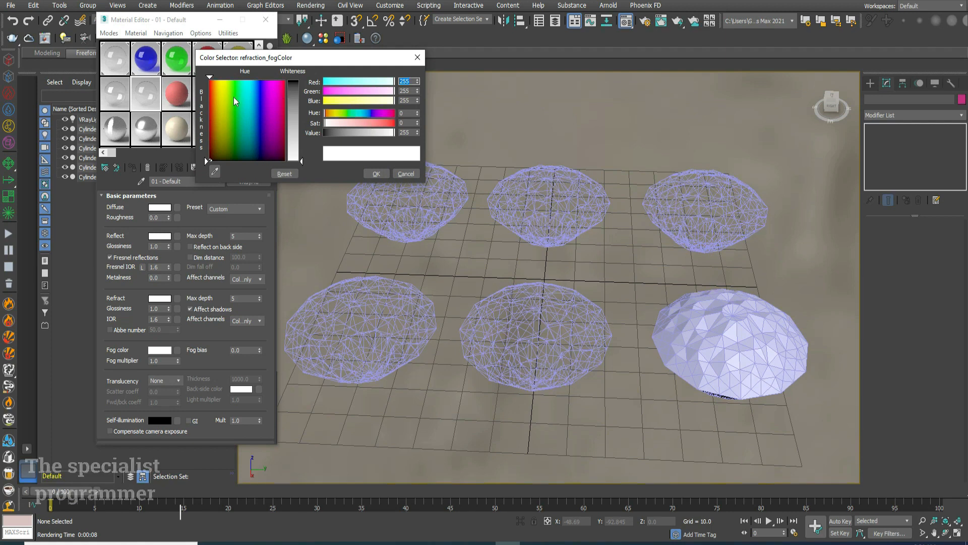
click(271, 120)
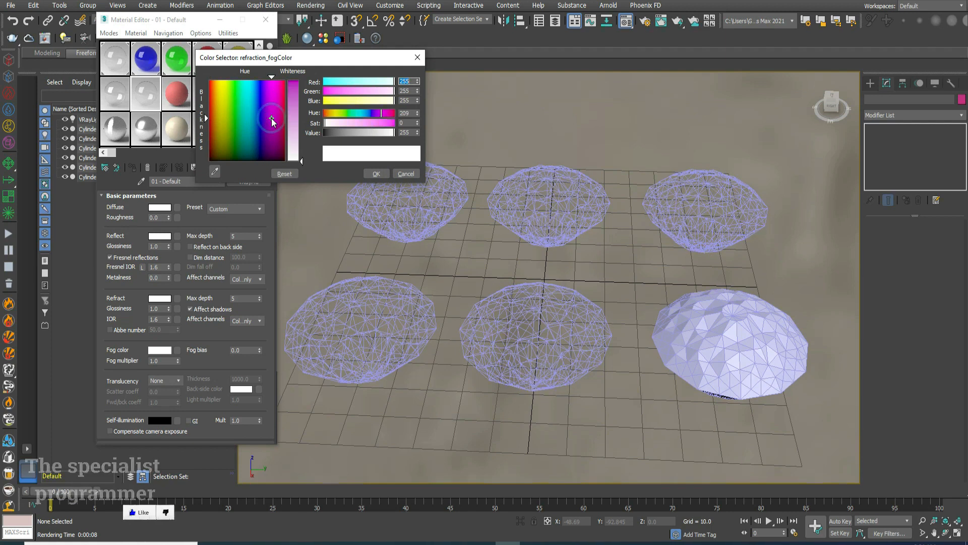